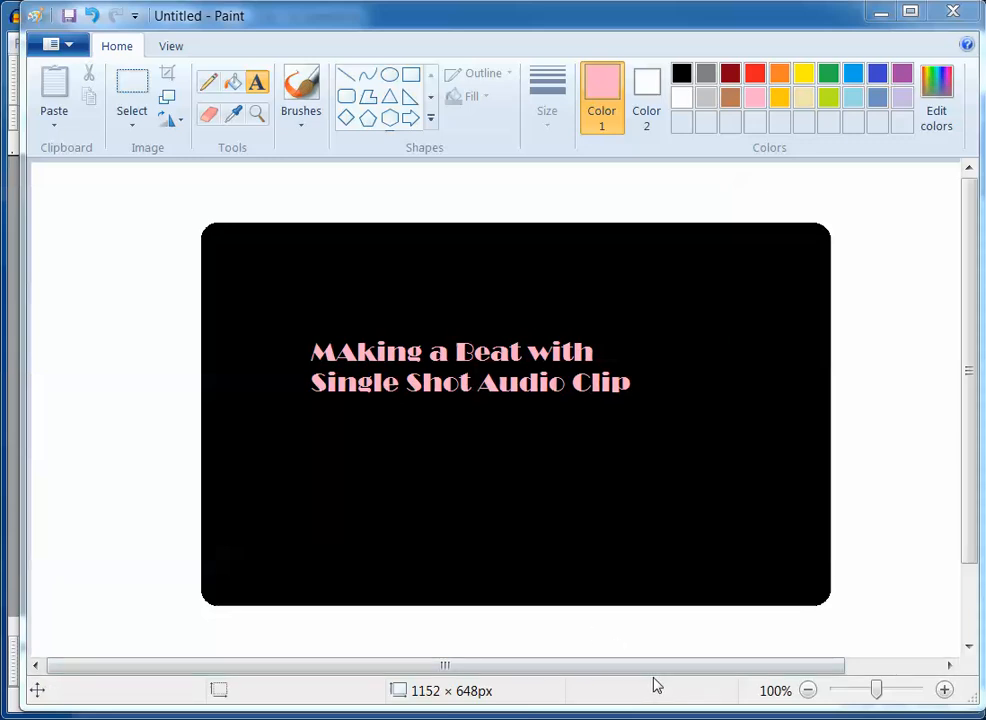
pyautogui.moveTo(620, 648)
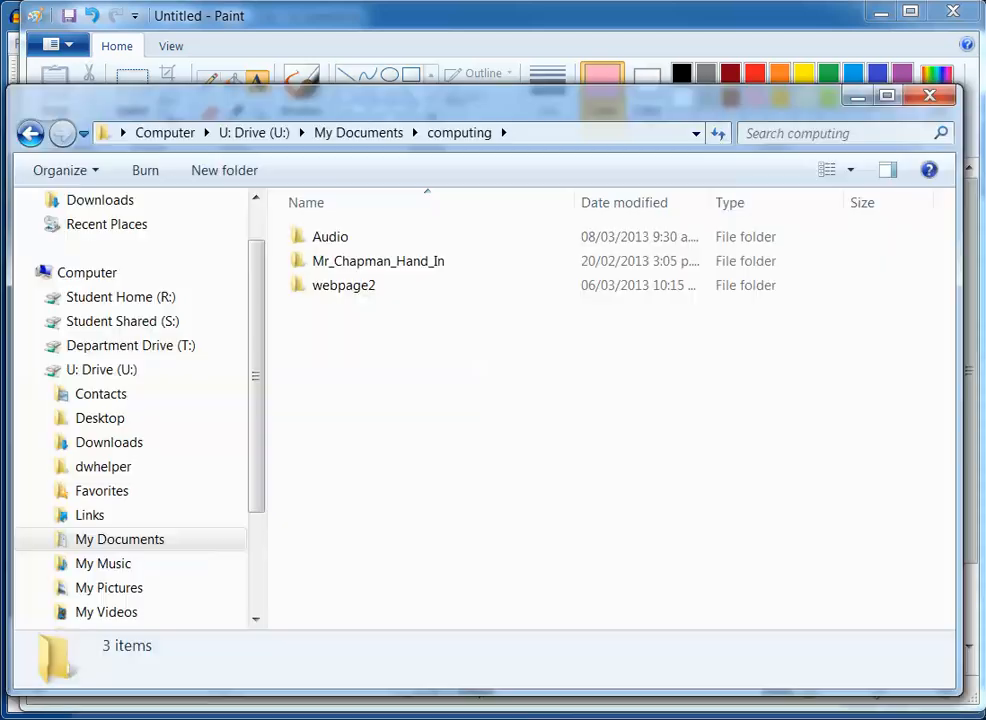
# - Browse through Audio > Year 10 Audio > Single shots and try opening Kick One Shot 01.wav
pyautogui.click(378, 260)
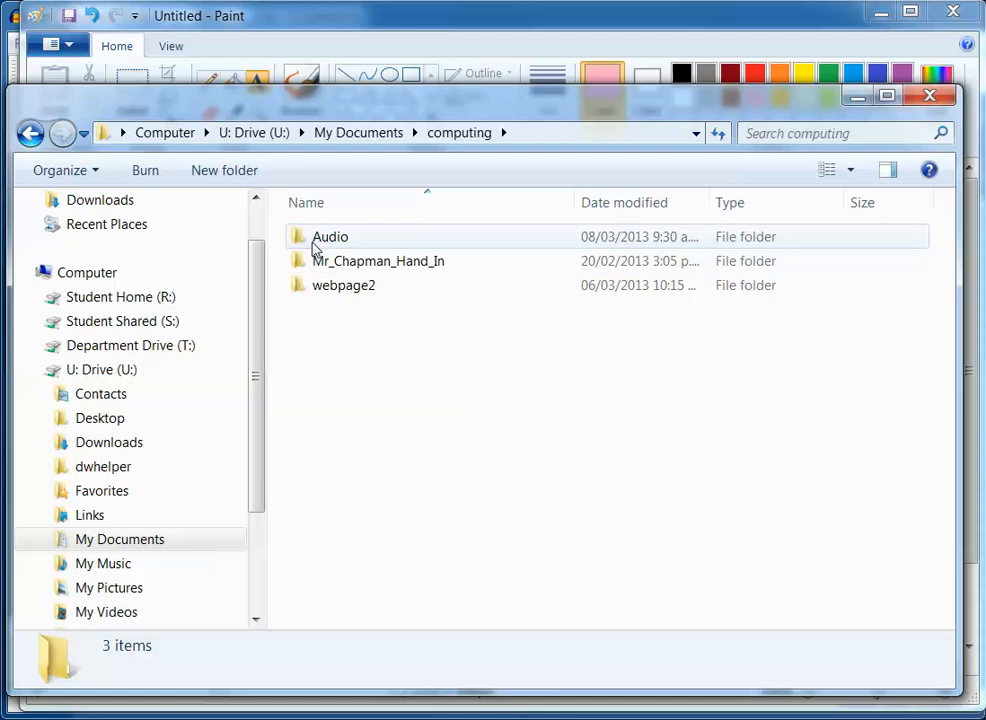
pyautogui.click(332, 236)
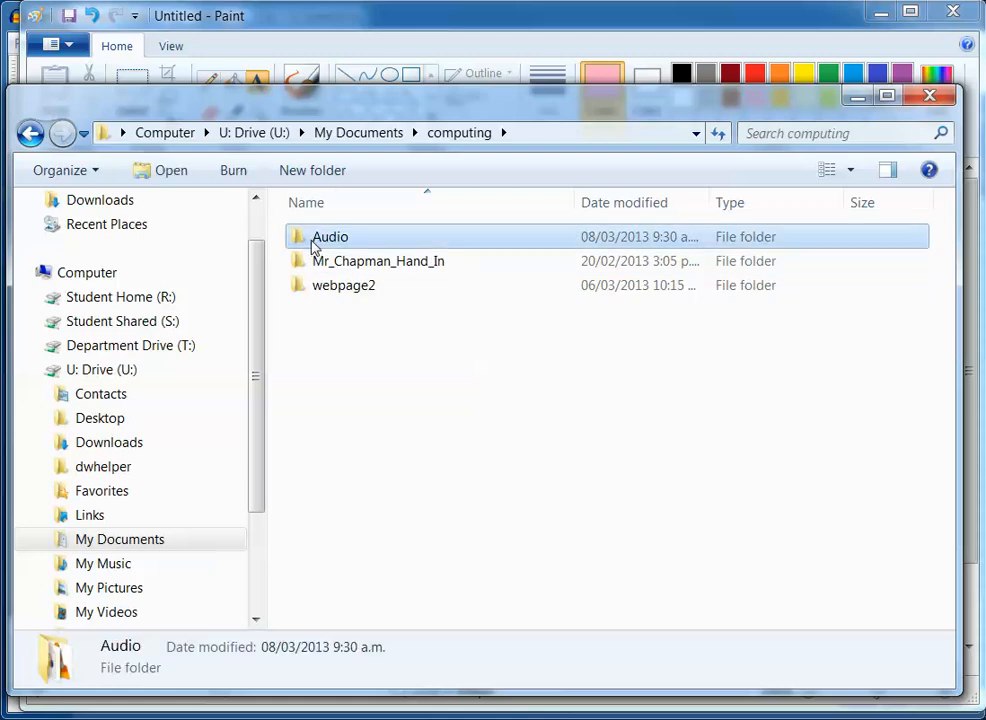
pyautogui.doubleClick(330, 236)
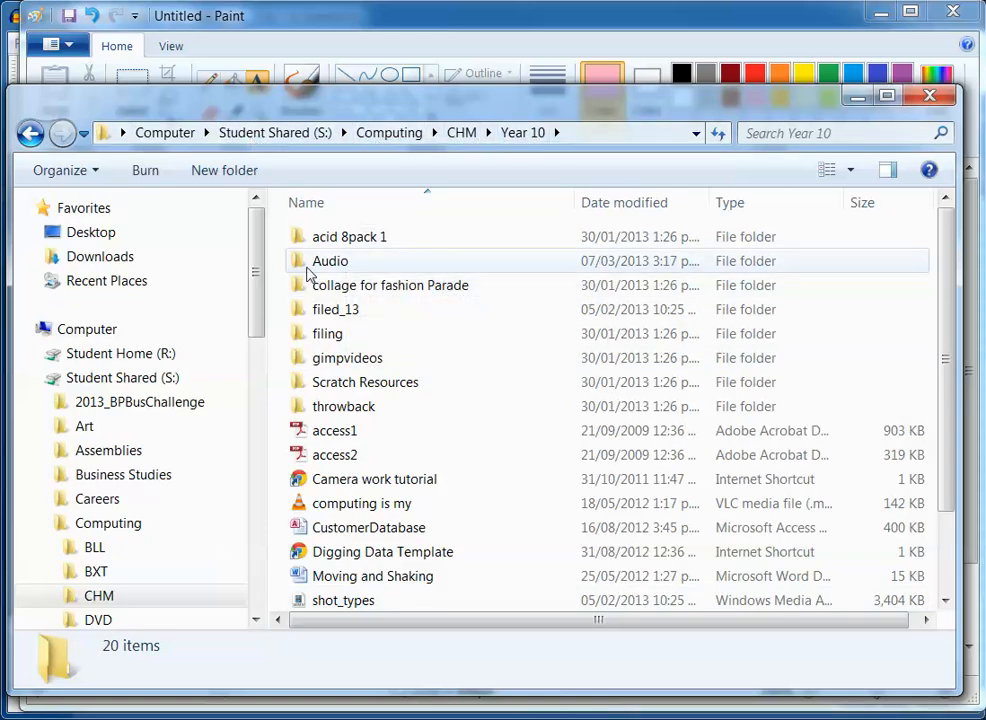
pyautogui.doubleClick(330, 260)
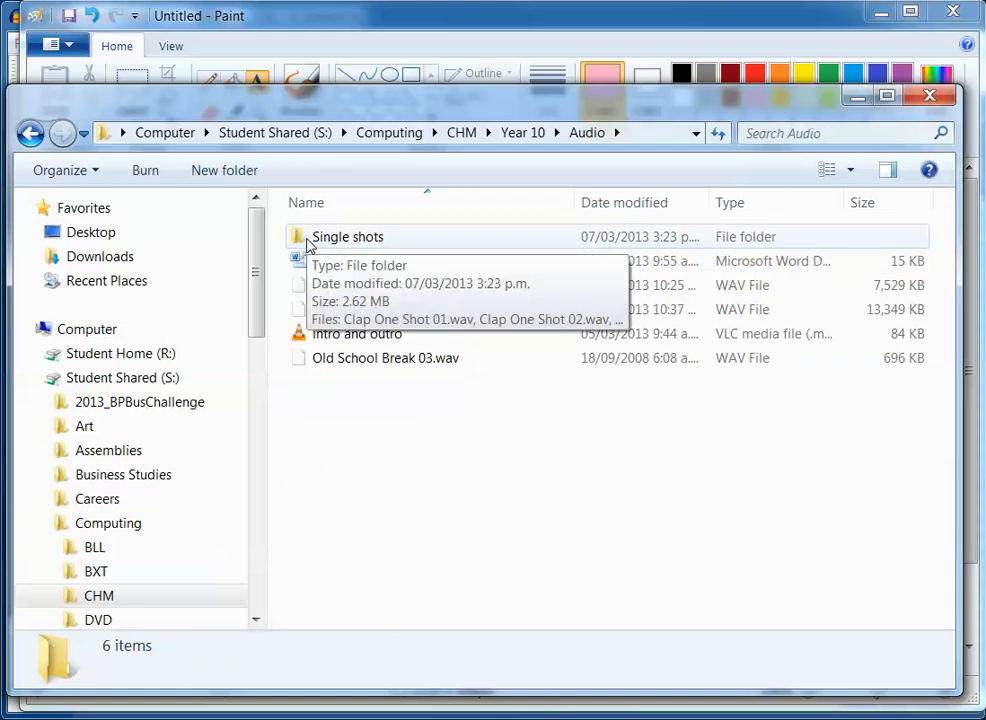
pyautogui.doubleClick(348, 236)
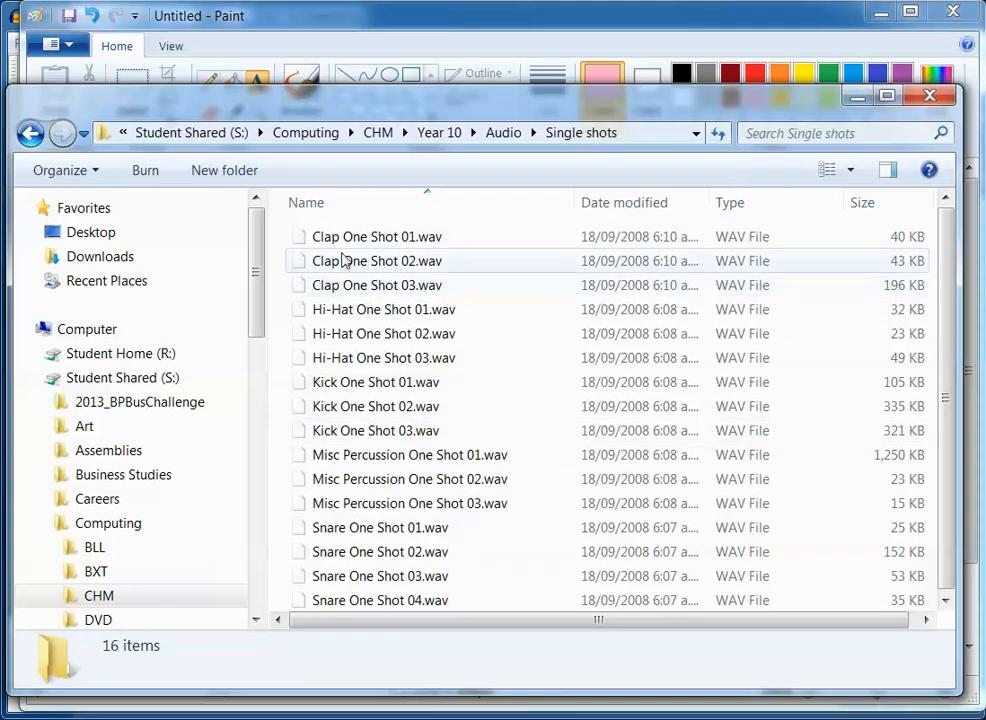
pyautogui.doubleClick(376, 382)
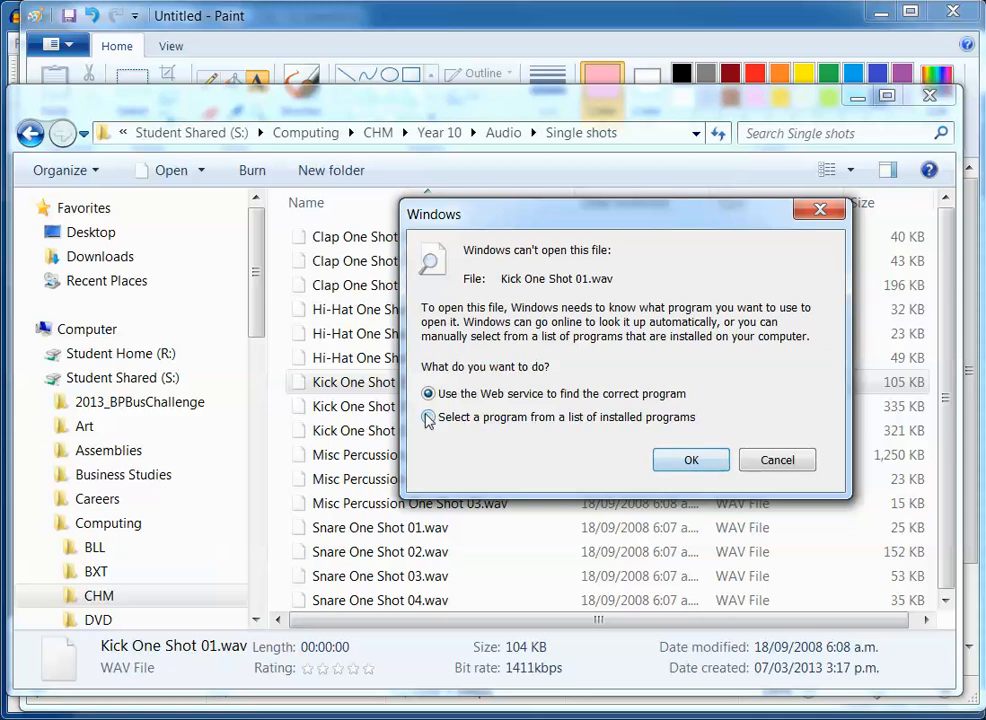
# - Pick Windows Media Player for WAV files, play Kick One Shot 01, then close the player
pyautogui.click(428, 418)
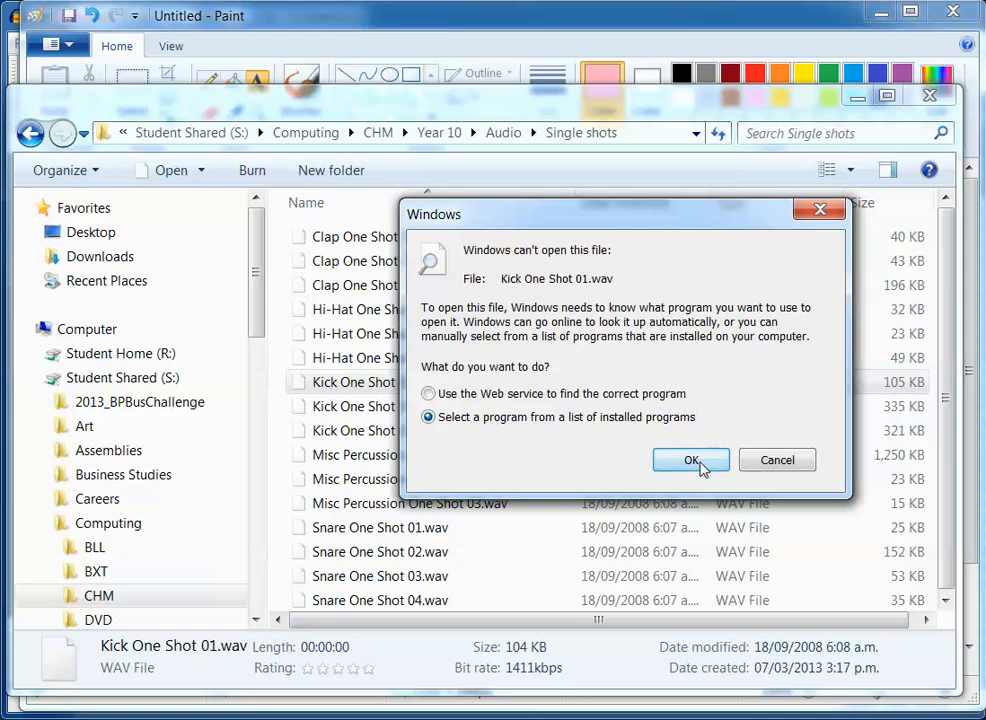
pyautogui.click(692, 460)
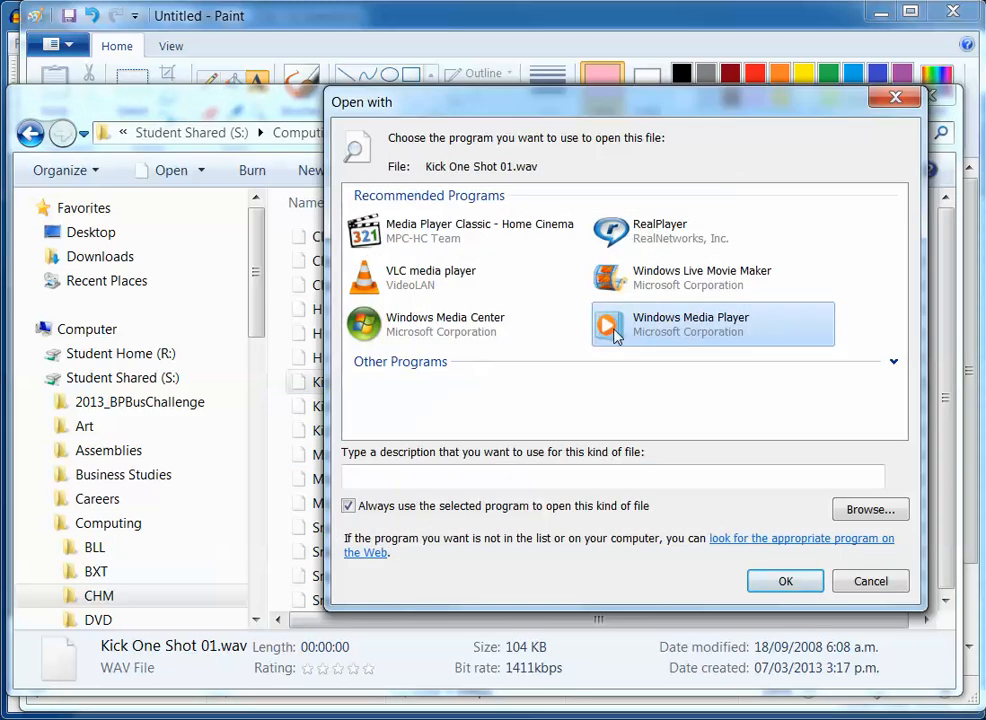
pyautogui.click(870, 580)
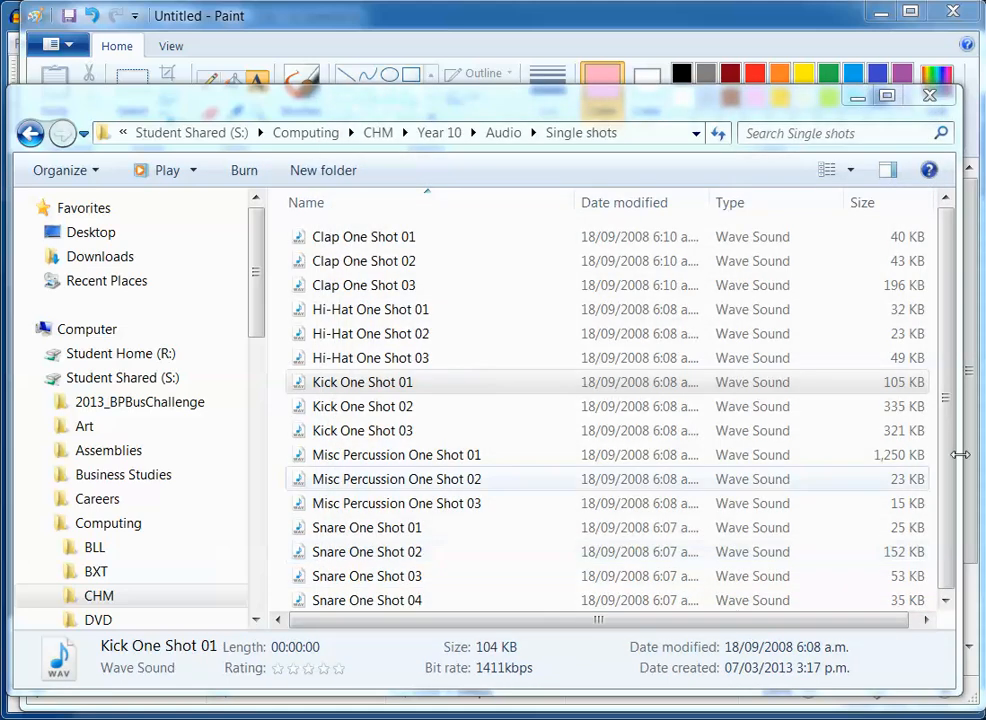
pyautogui.doubleClick(362, 382)
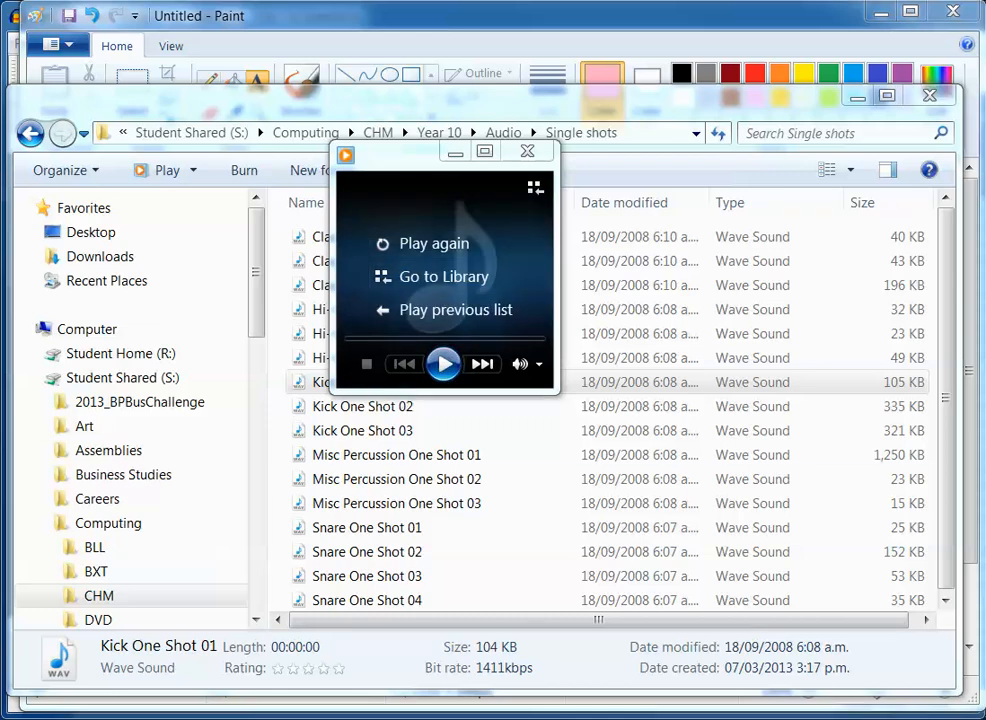
pyautogui.click(528, 152)
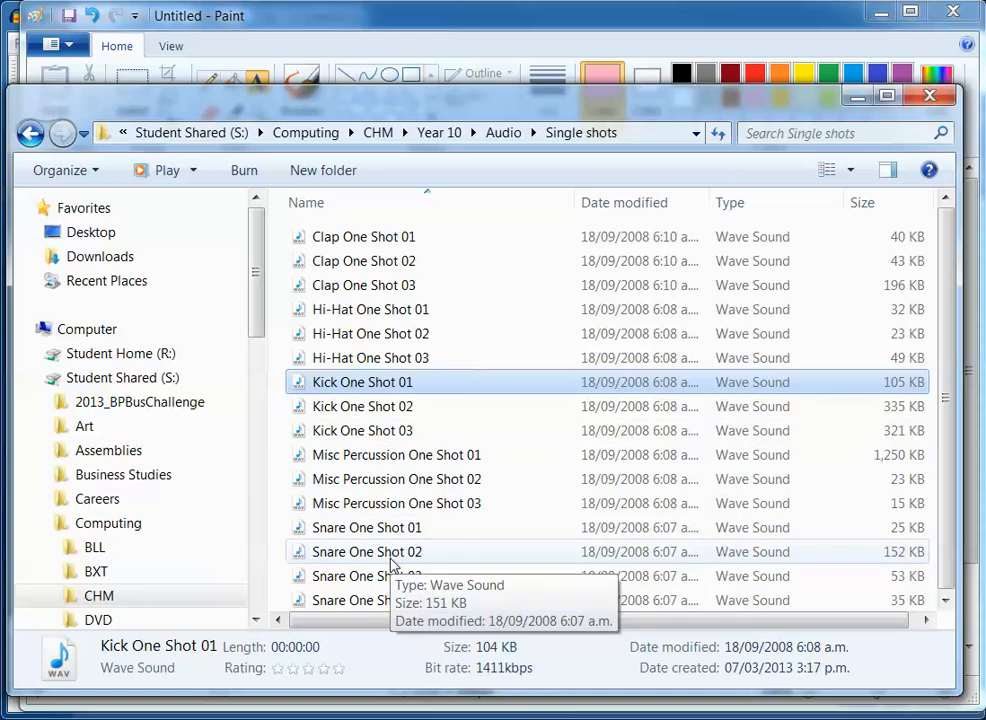
pyautogui.moveTo(406, 564)
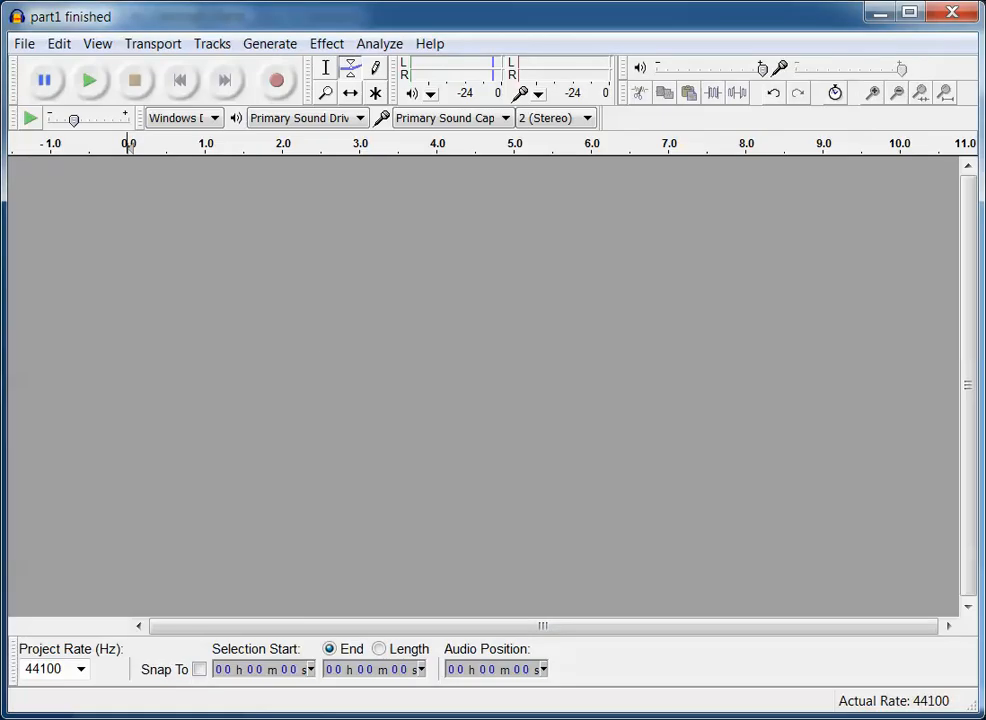
pyautogui.click(24, 44)
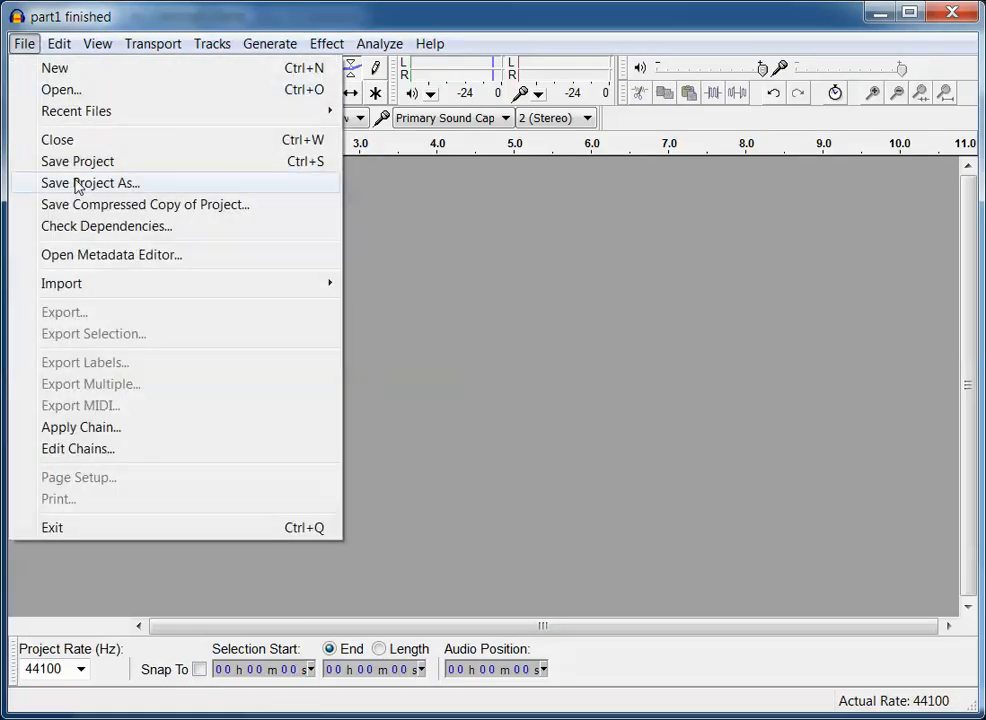
pyautogui.moveTo(60, 284)
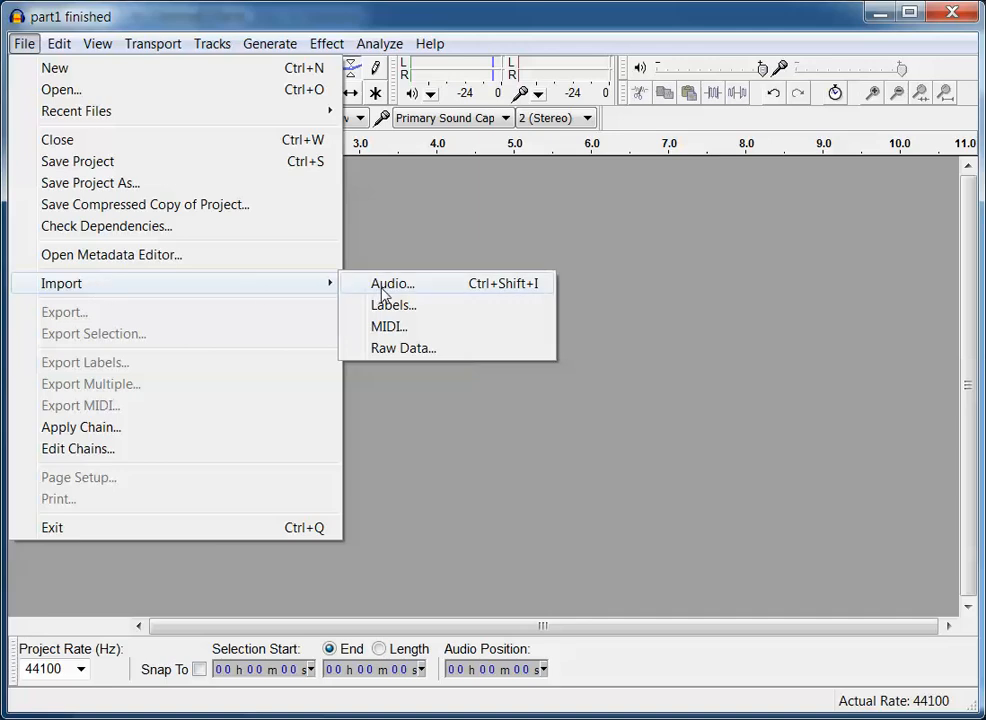
pyautogui.click(392, 284)
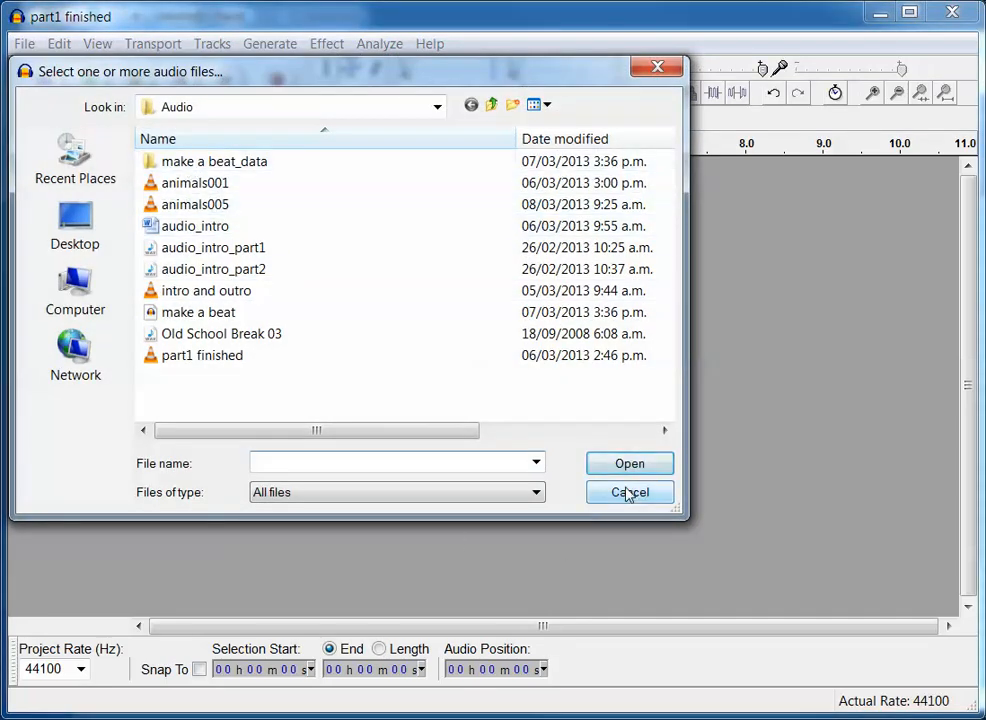
pyautogui.click(628, 492)
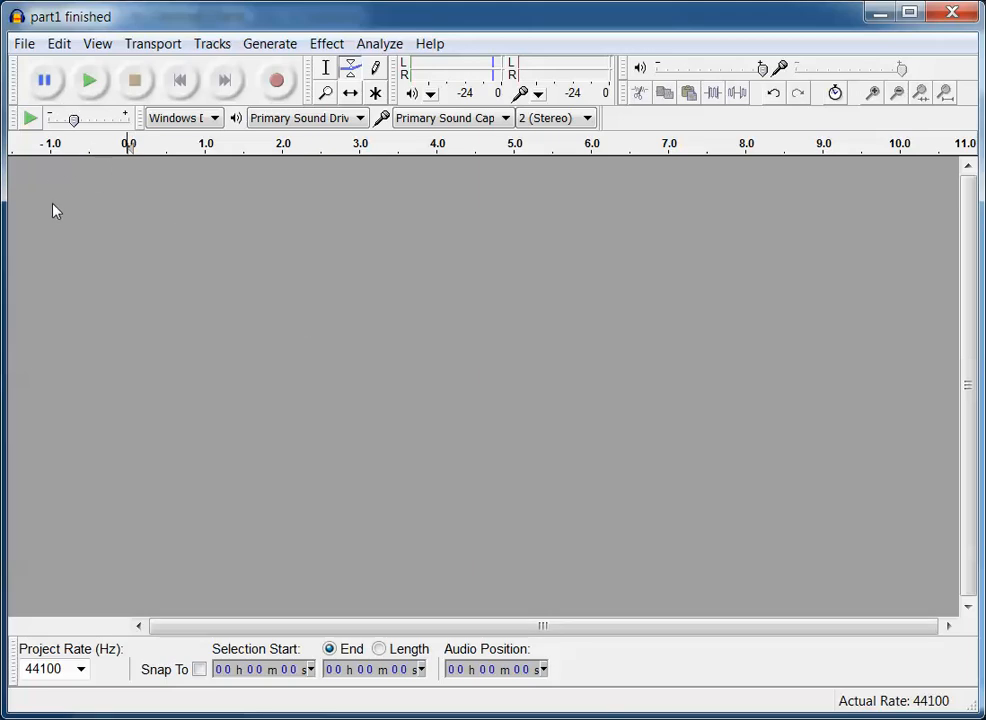
pyautogui.moveTo(52, 284)
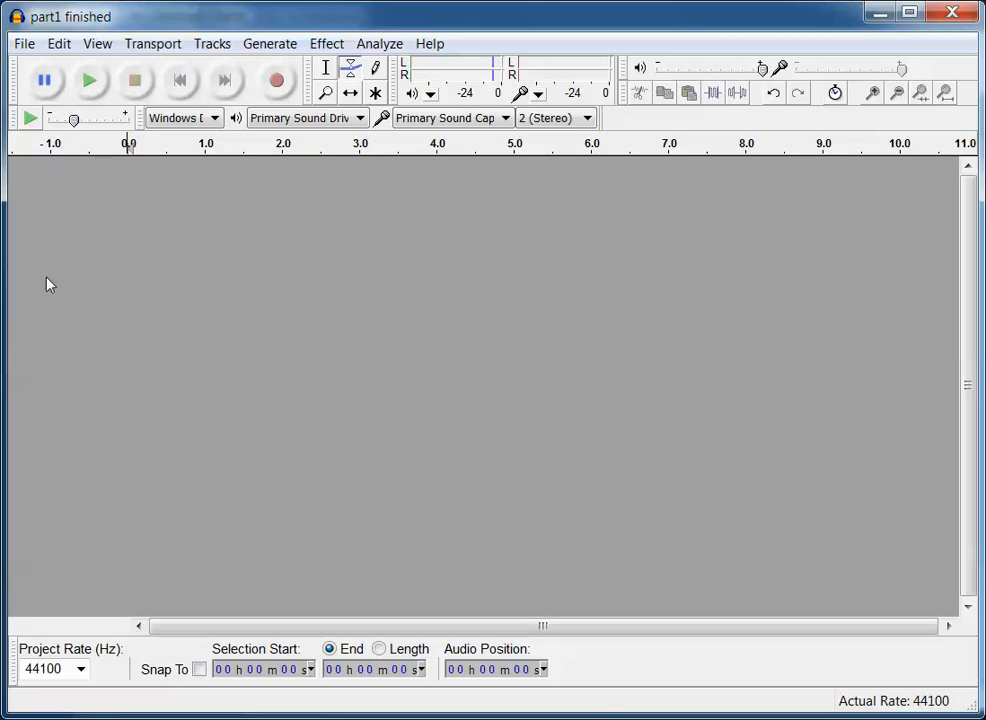
pyautogui.moveTo(126, 500)
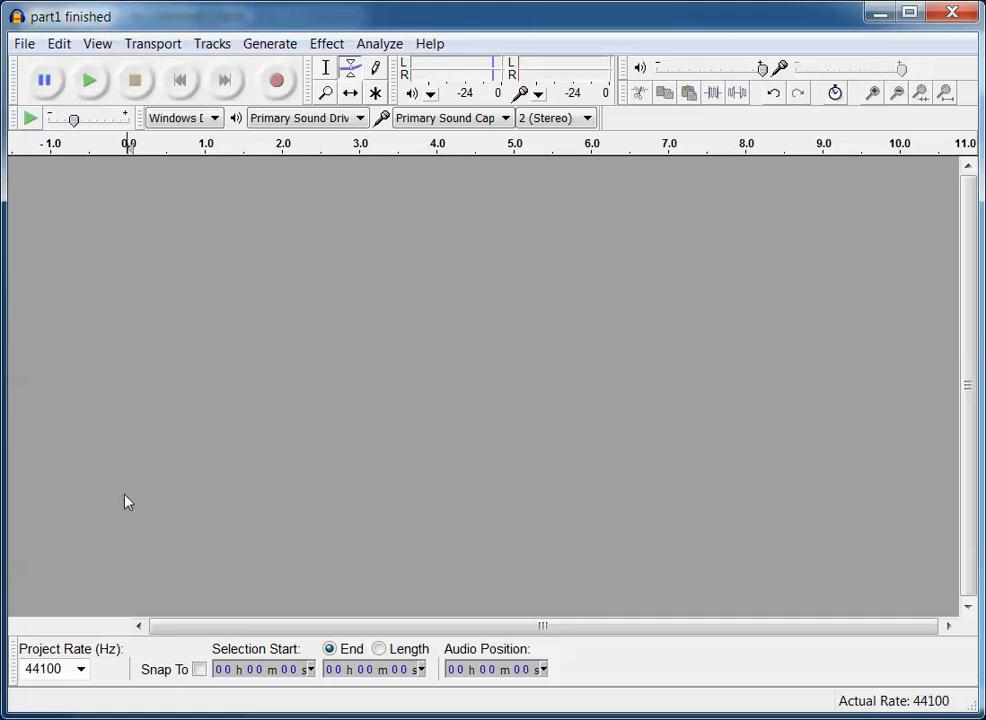
pyautogui.moveTo(64, 604)
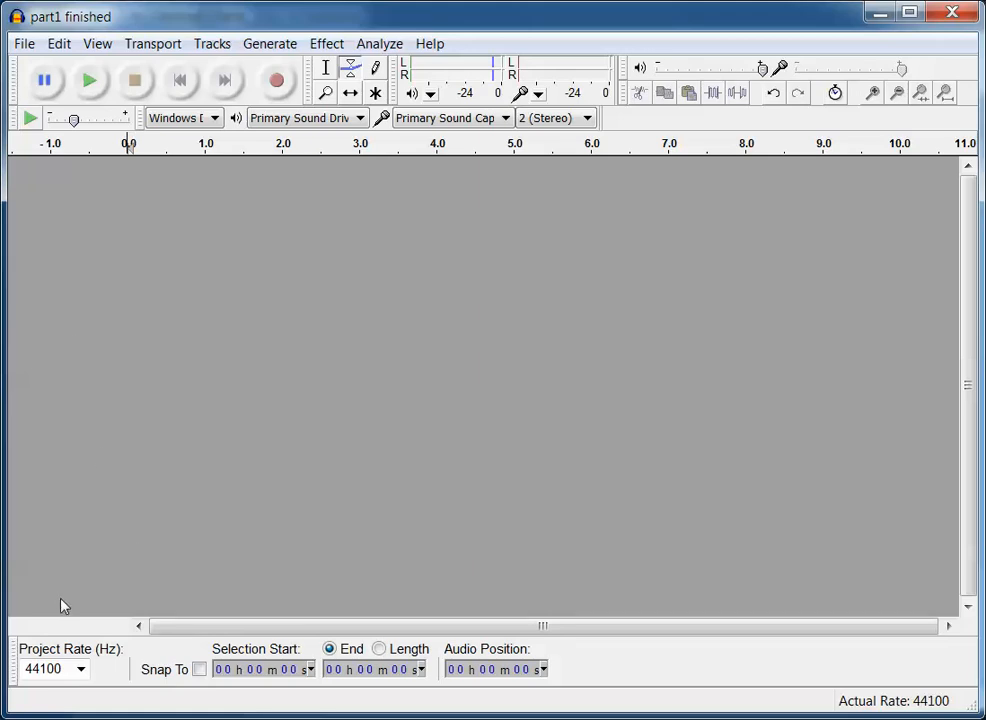
pyautogui.moveTo(100, 434)
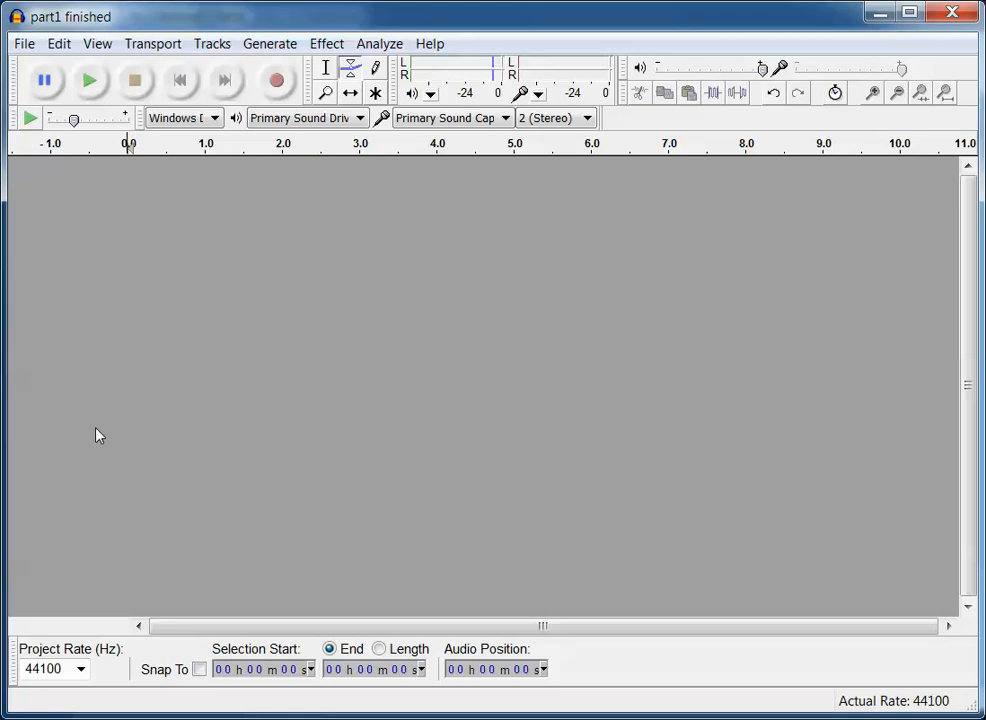
pyautogui.moveTo(152, 44)
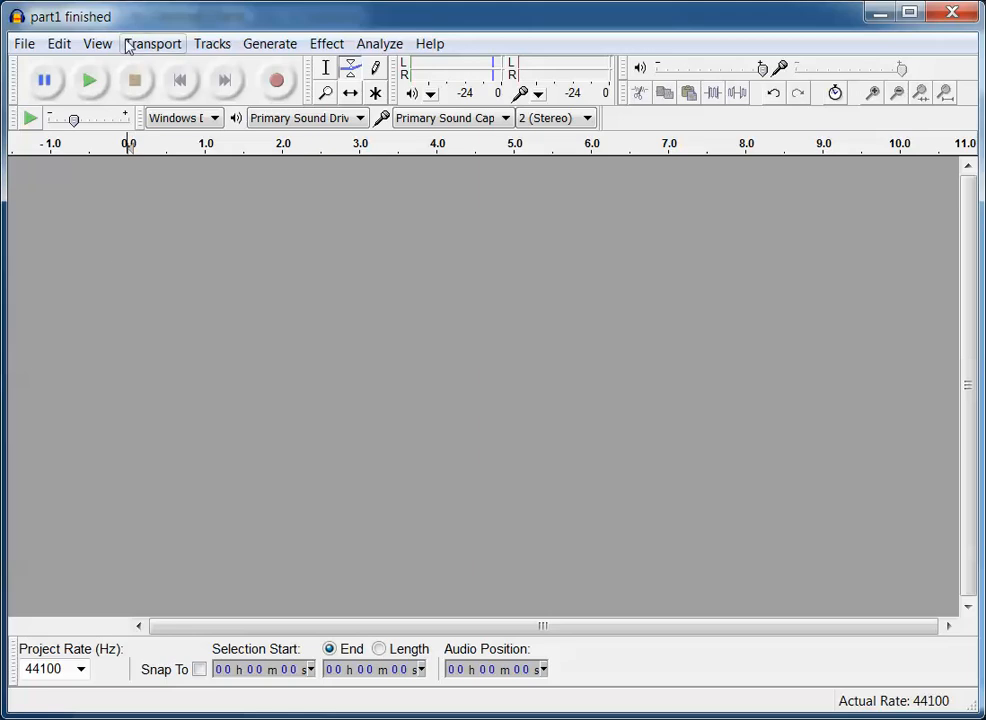
pyautogui.moveTo(88, 80)
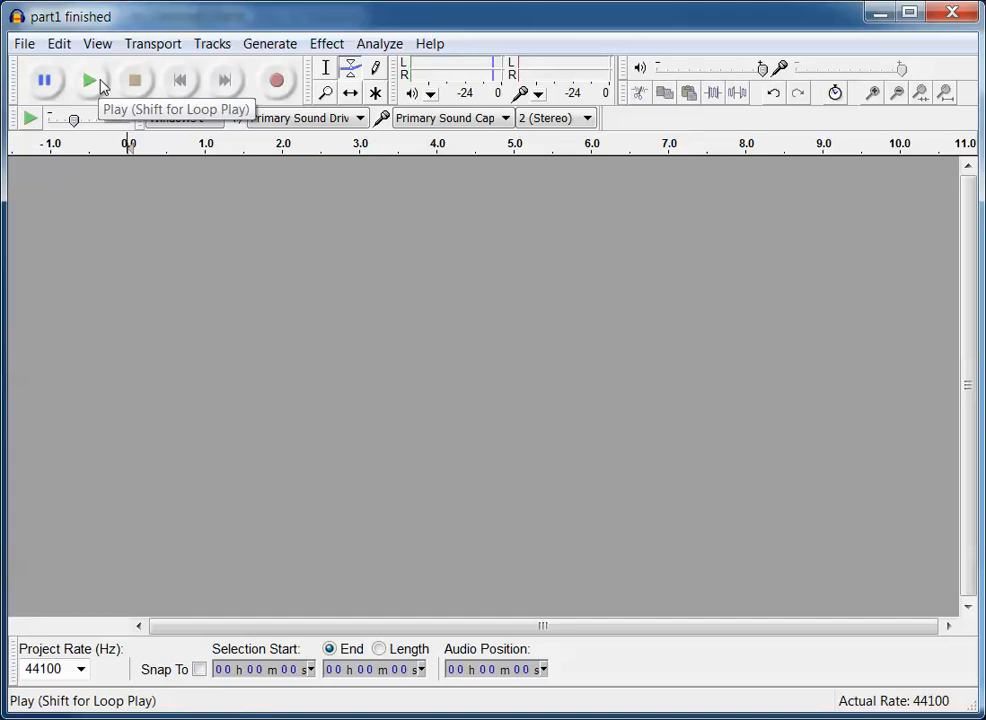
pyautogui.moveTo(88, 272)
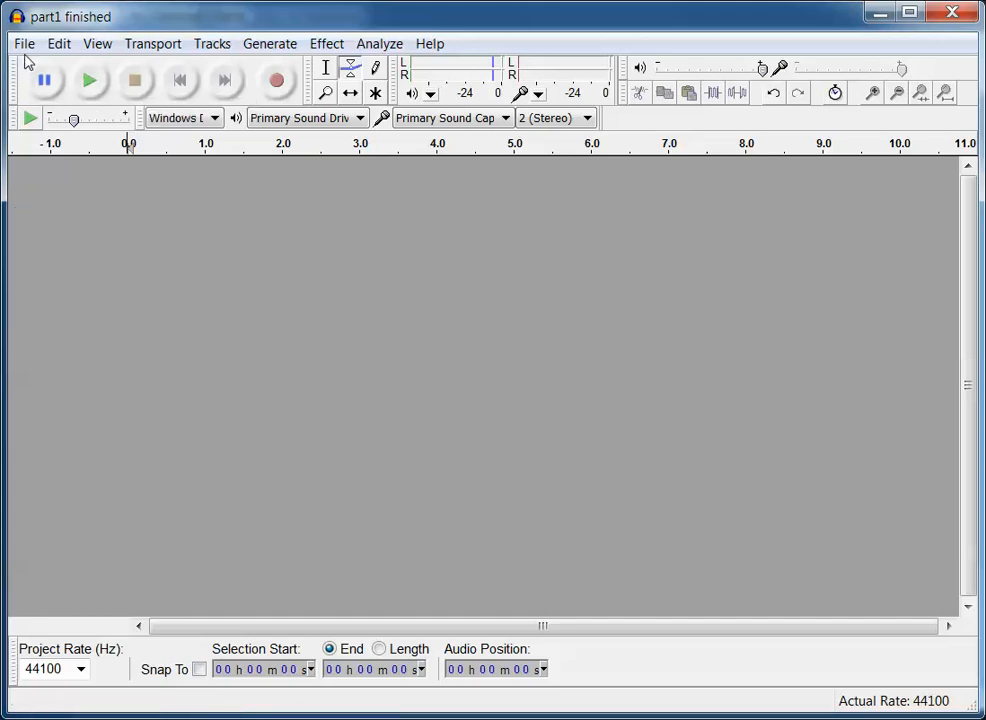
# - Import the Kick One Shot 01 sample, copying it into the project as a stereo track
pyautogui.click(24, 44)
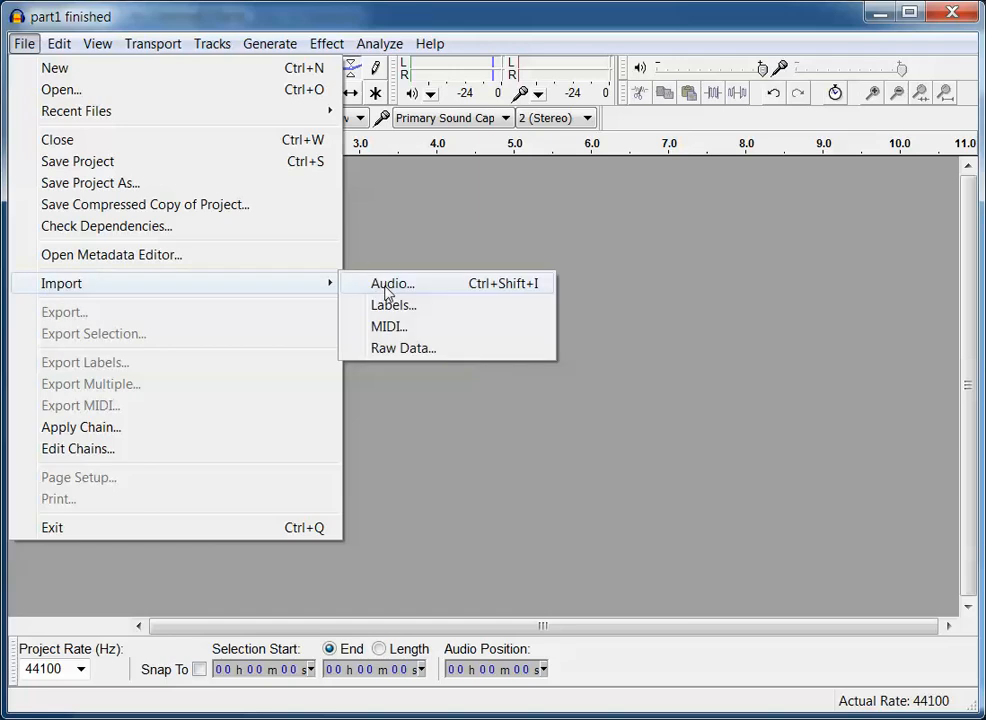
pyautogui.click(392, 284)
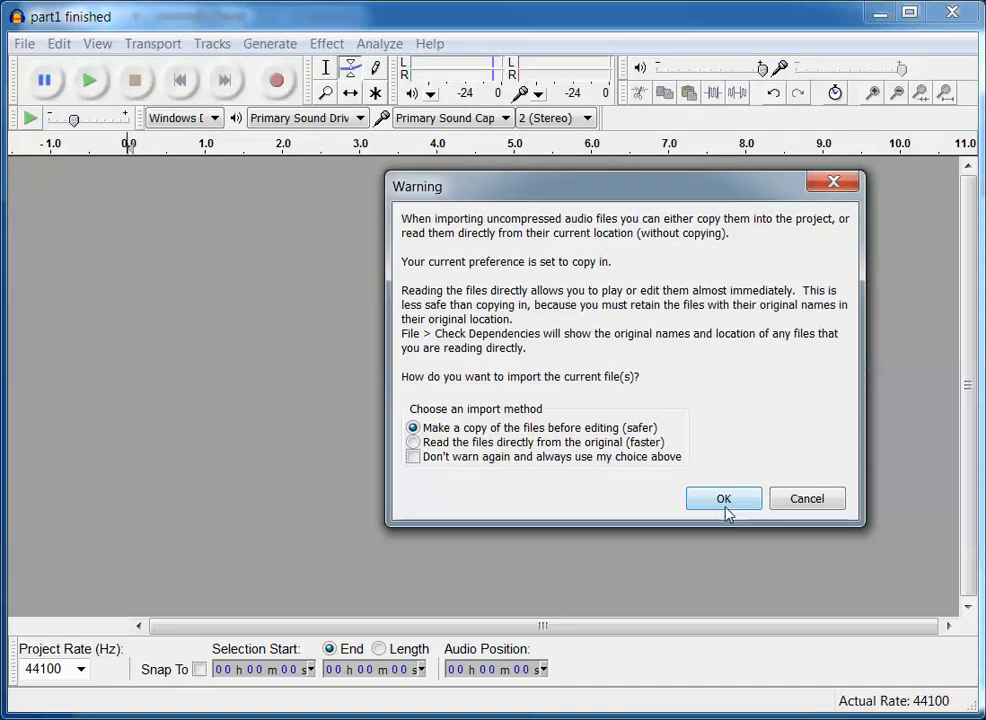
pyautogui.click(724, 500)
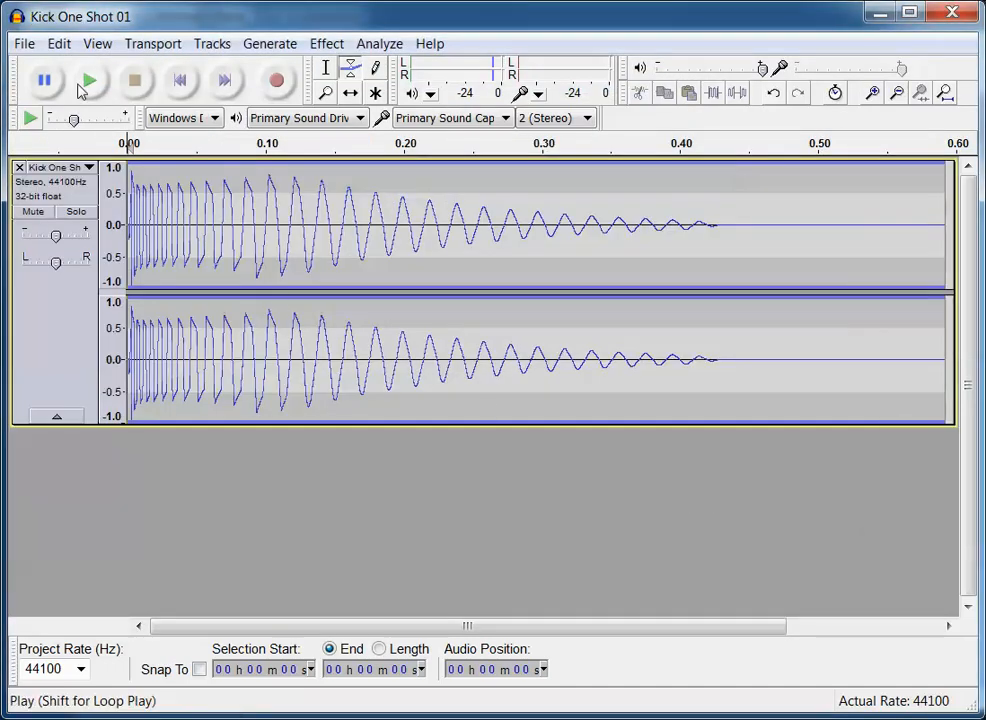
pyautogui.moveTo(136, 80)
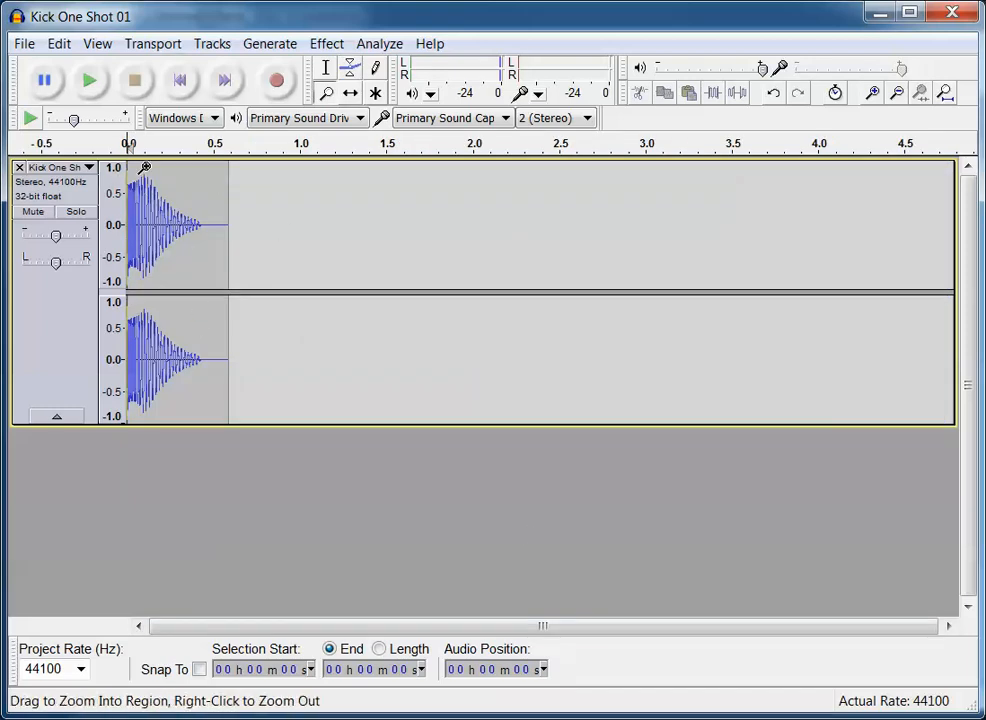
pyautogui.moveTo(208, 156)
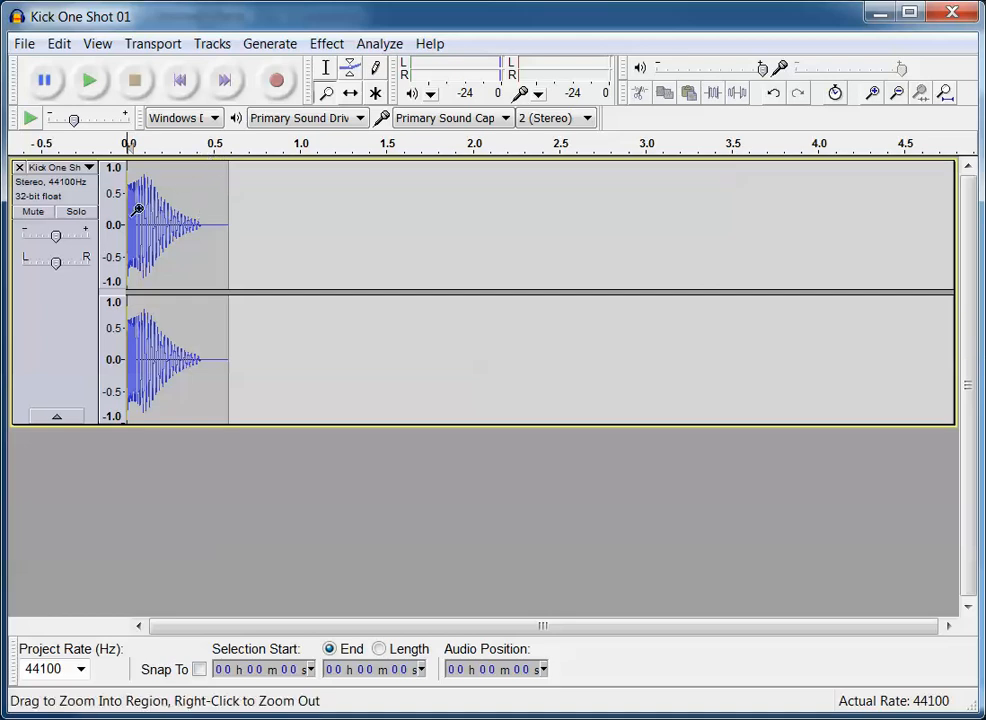
pyautogui.moveTo(228, 164)
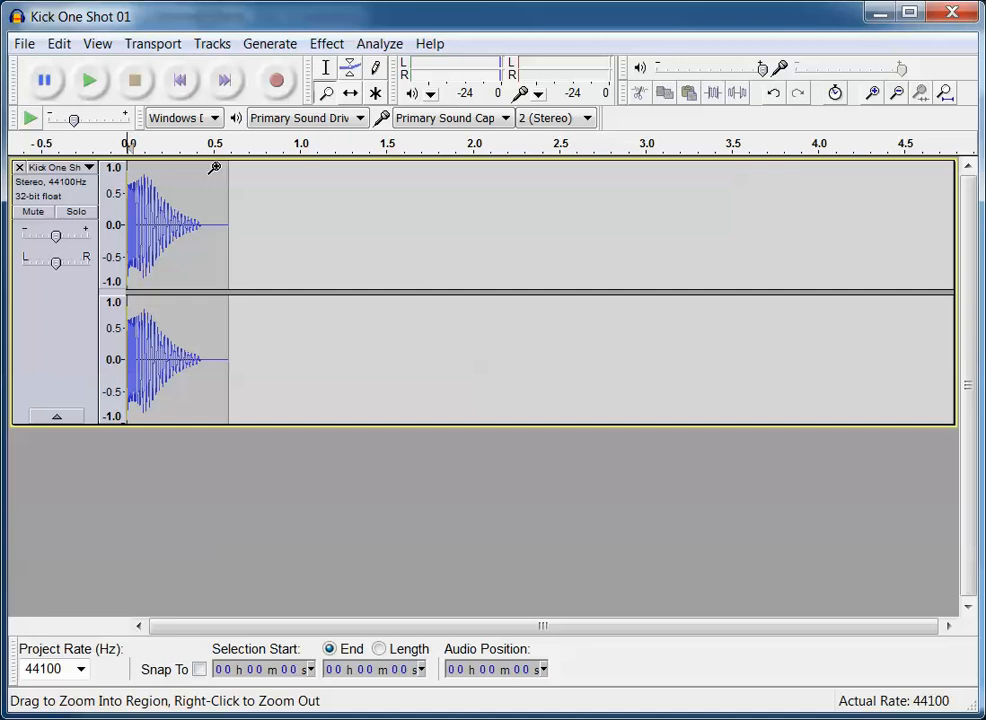
pyautogui.moveTo(244, 168)
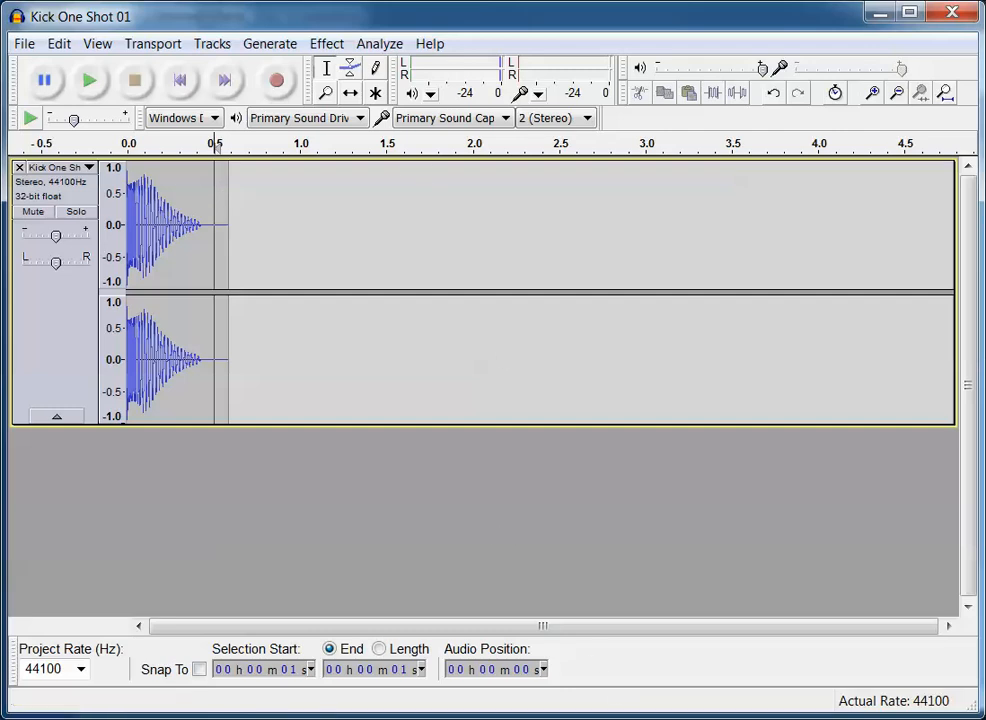
pyautogui.moveTo(228, 192)
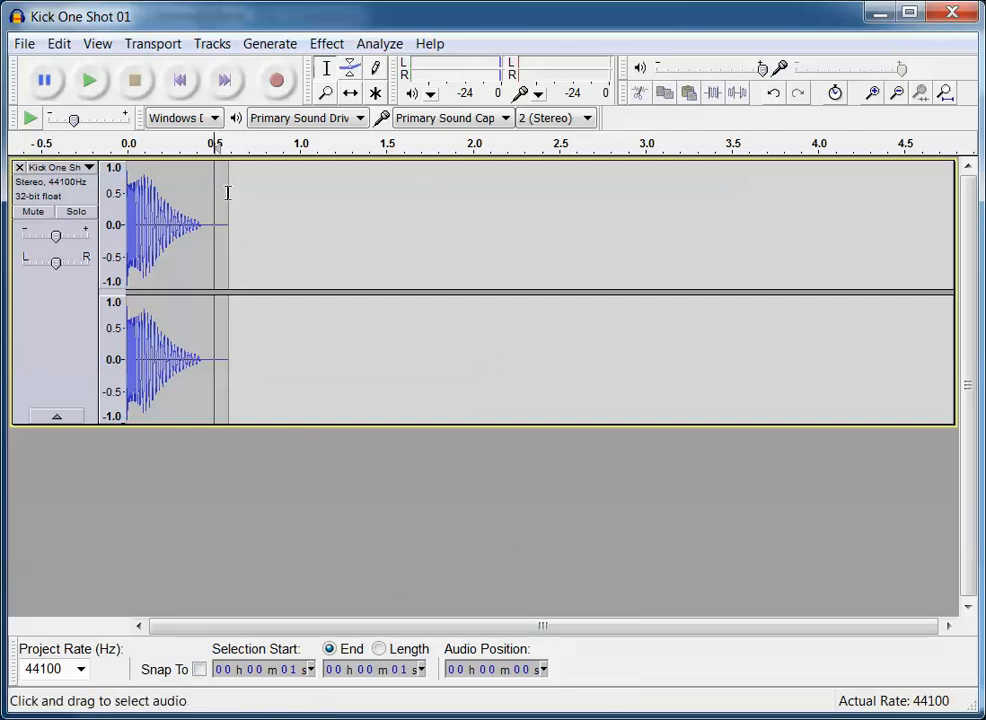
# - Place the edit point in the kick track around 0.6 s, just after the hit ends
pyautogui.click(324, 92)
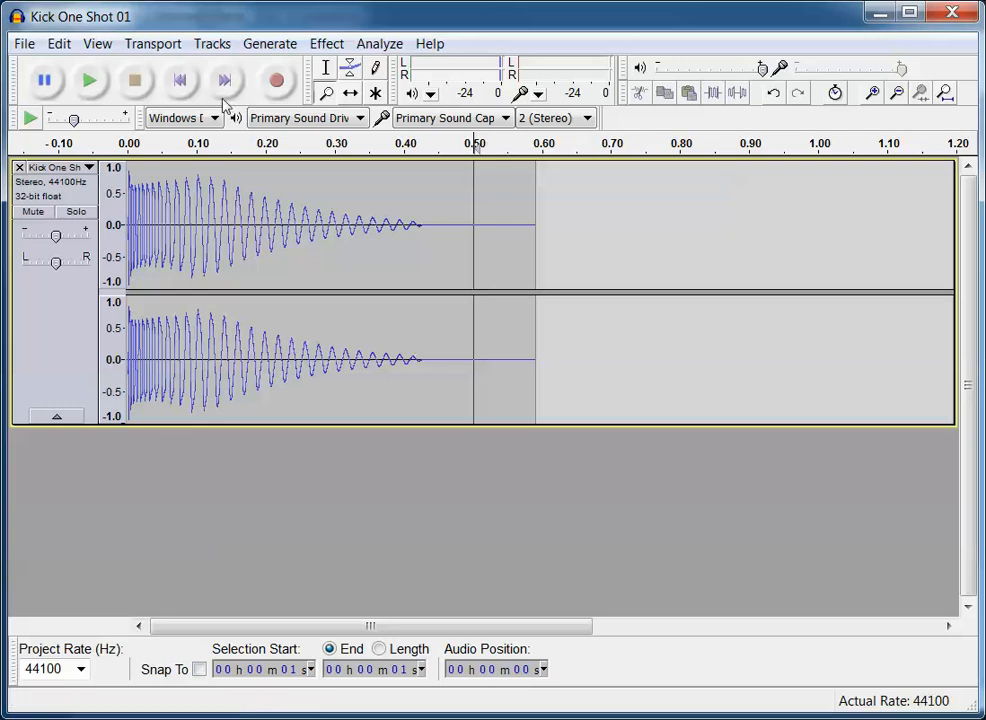
pyautogui.click(58, 44)
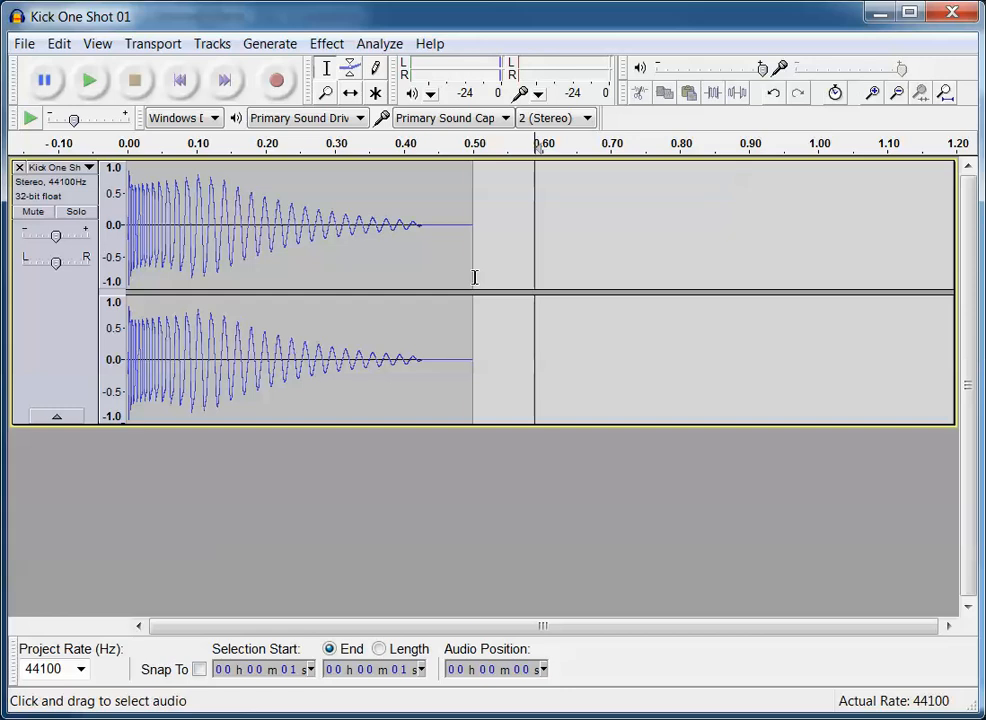
# - Select the kick hit so it can be copied and repeated at half a second
pyautogui.moveTo(128, 224); pyautogui.dragTo(476, 224)
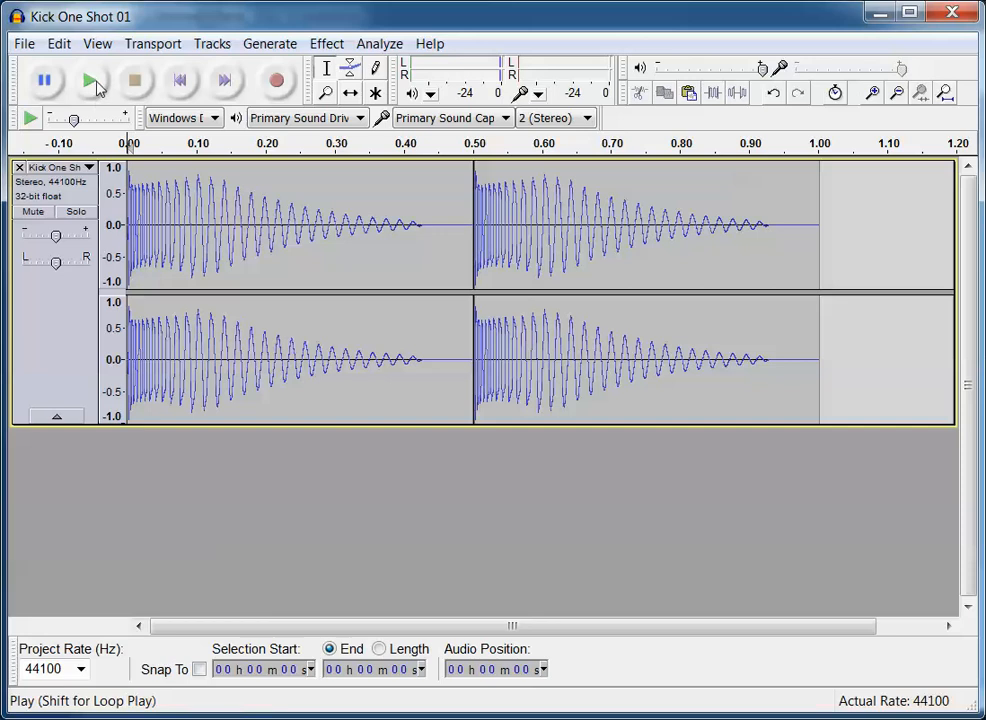
pyautogui.moveTo(92, 82)
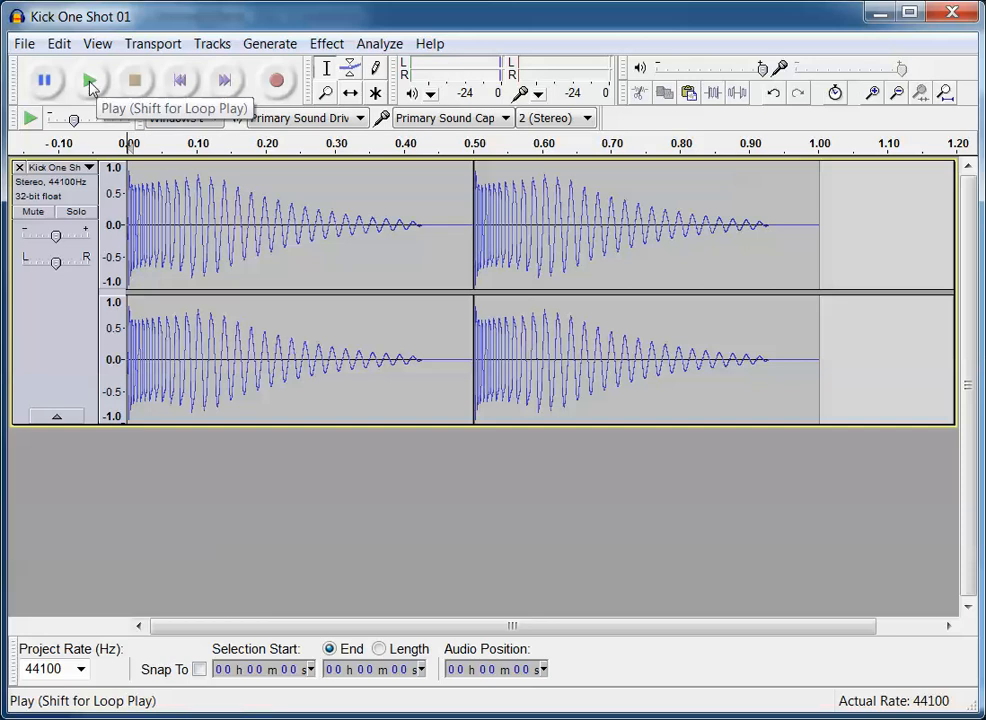
pyautogui.moveTo(136, 80)
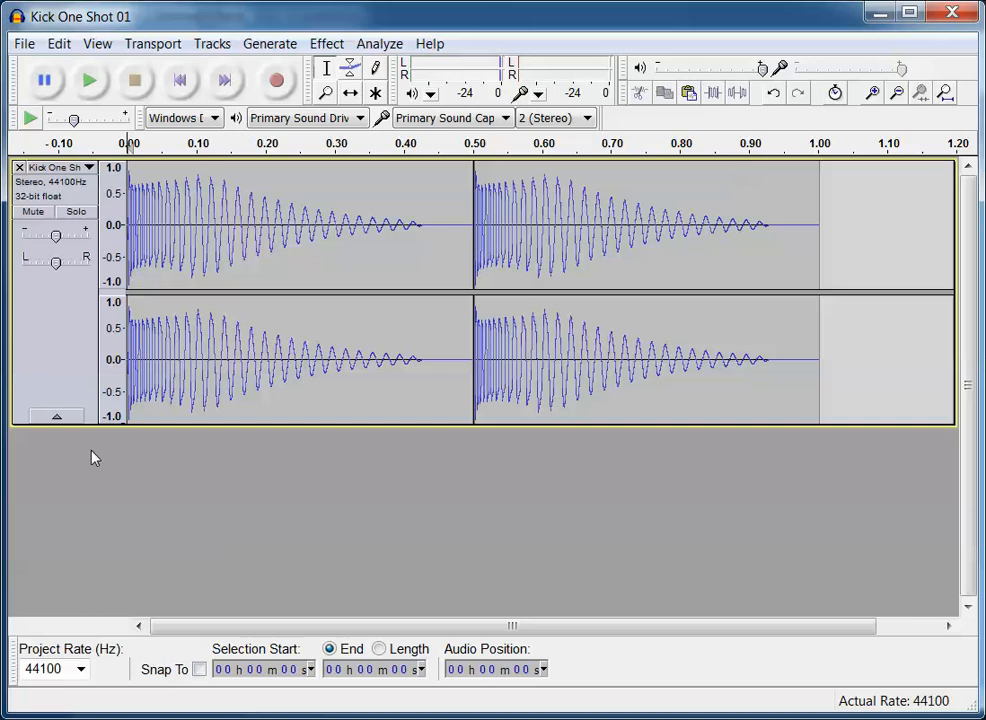
pyautogui.moveTo(96, 388)
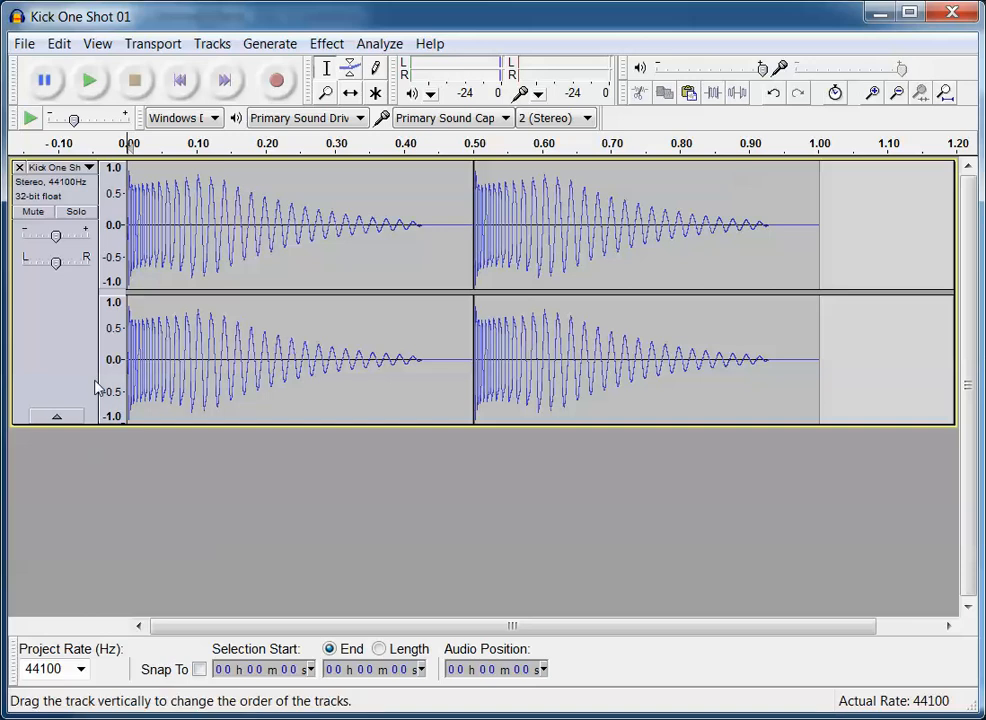
pyautogui.moveTo(176, 472)
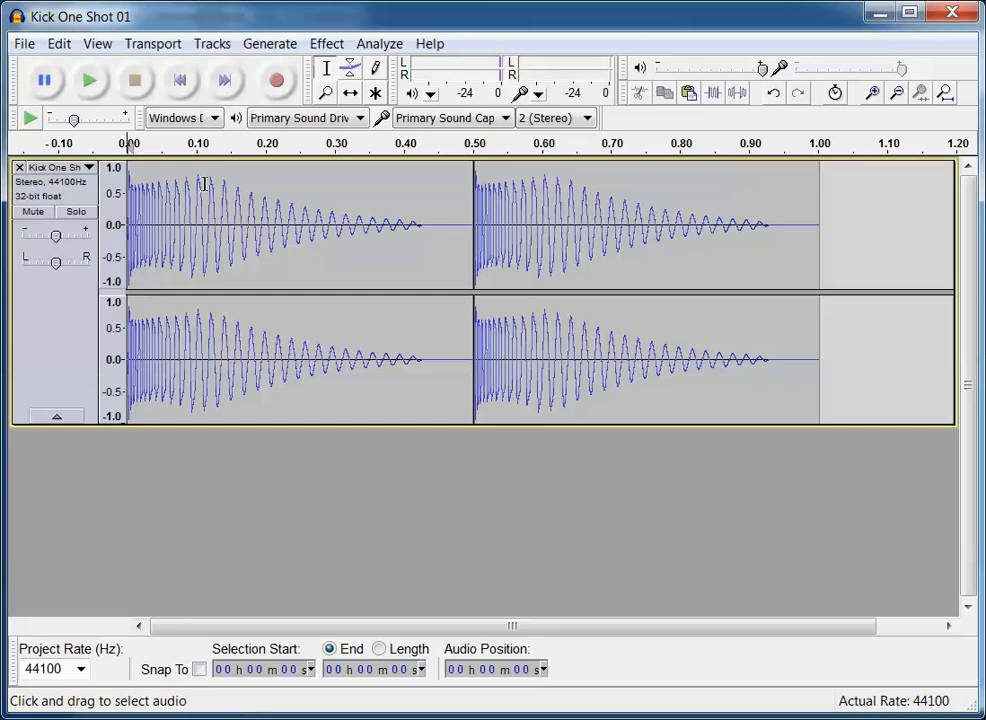
pyautogui.moveTo(280, 172)
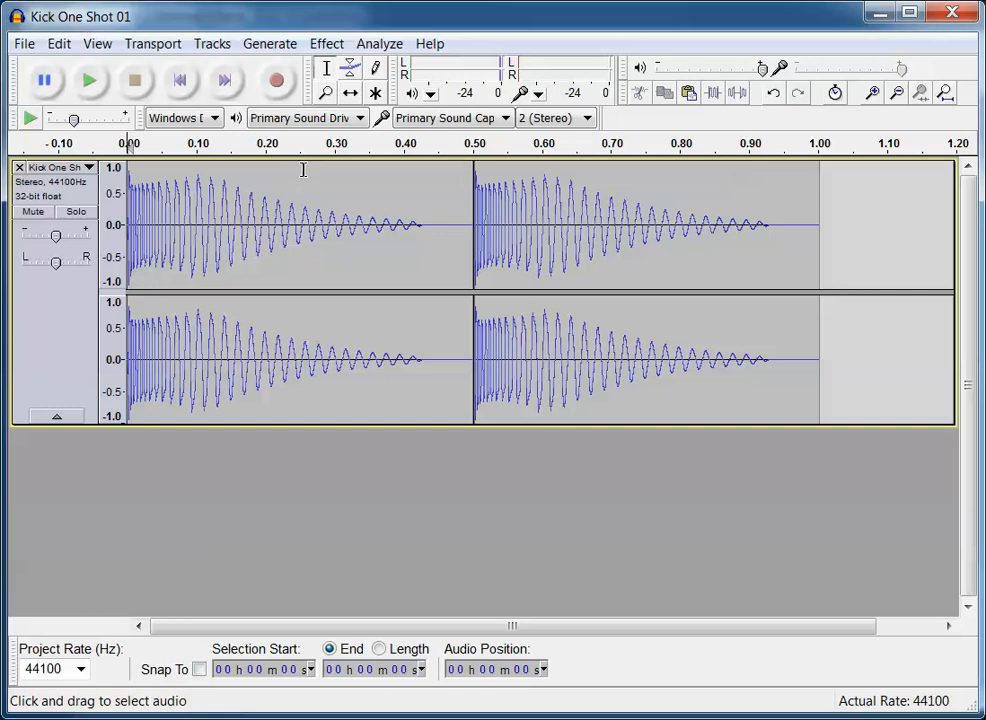
pyautogui.moveTo(656, 200)
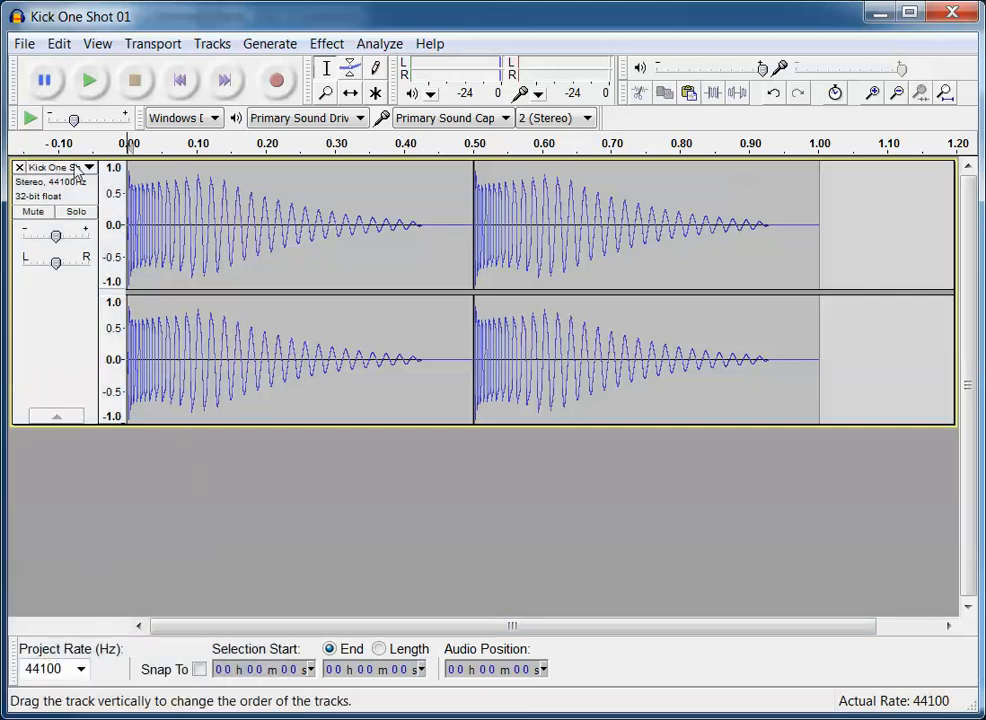
# - Import Hi-Hat One Shot 01 from Single shots as a new stereo track below the kick
pyautogui.click(24, 44)
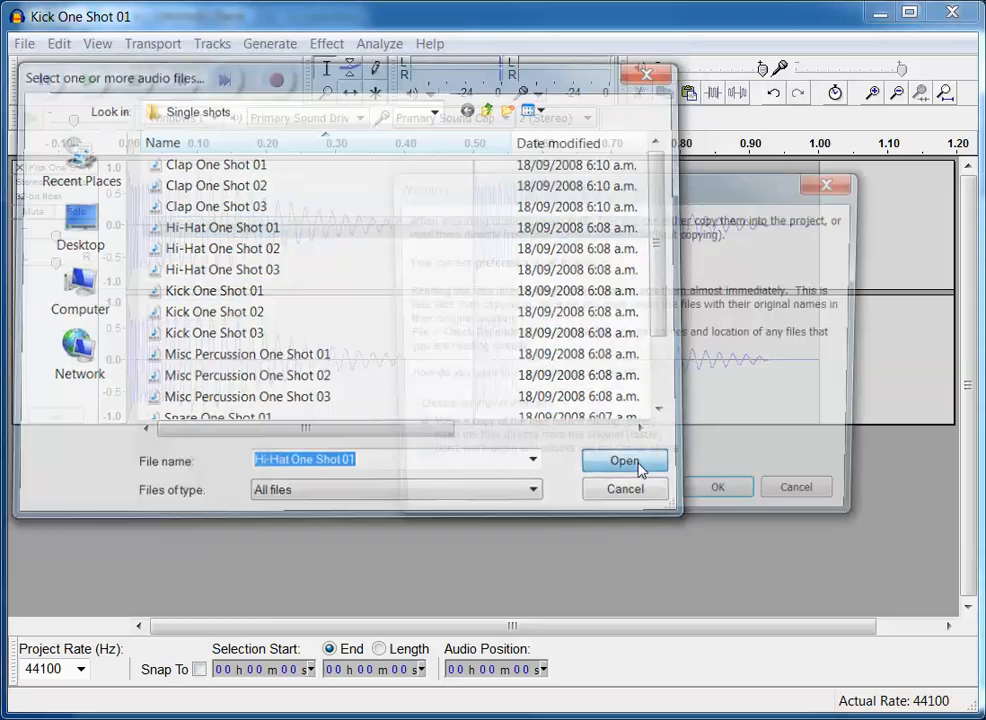
pyautogui.click(624, 460)
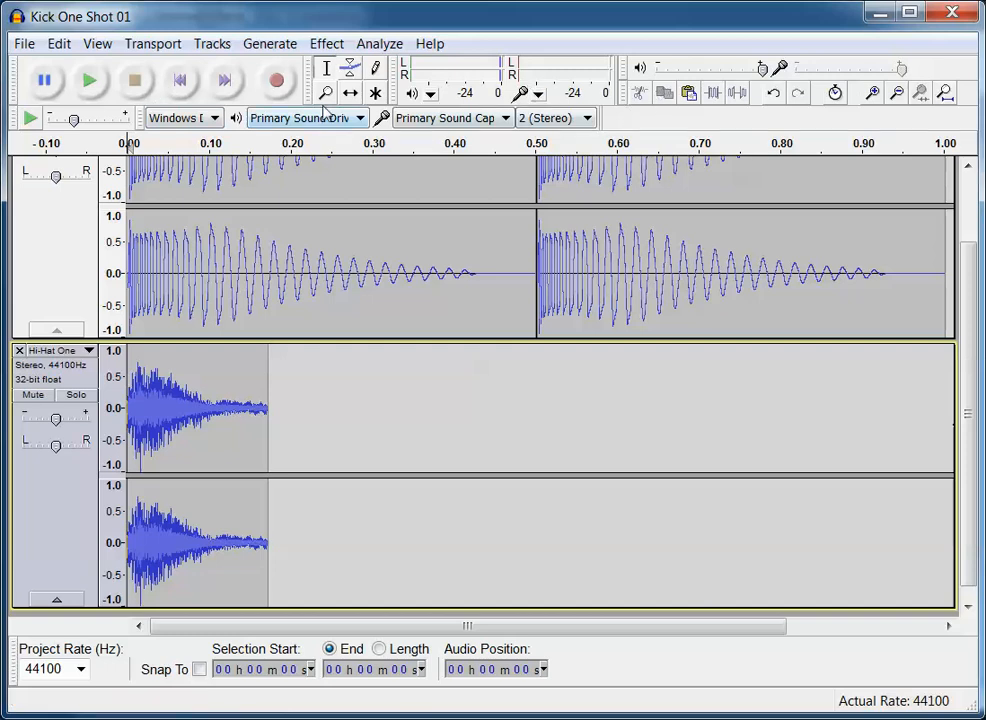
# - Shift the hi-hat clip to about 0.25 s between the kicks and play the pattern twice
pyautogui.moveTo(196, 408); pyautogui.dragTo(380, 408)
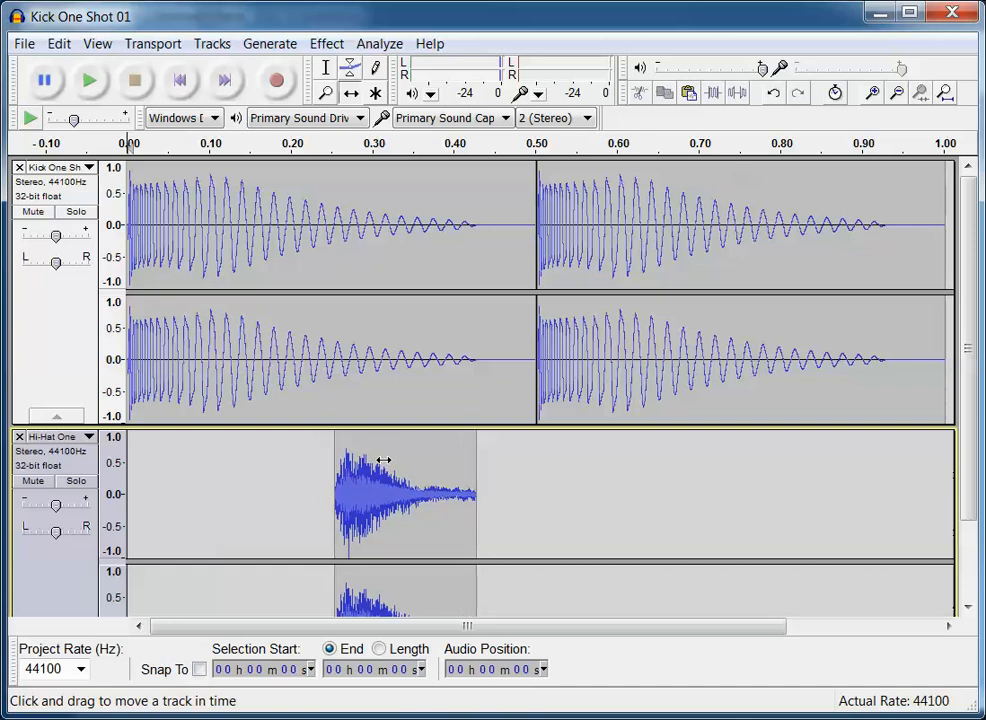
pyautogui.click(88, 80)
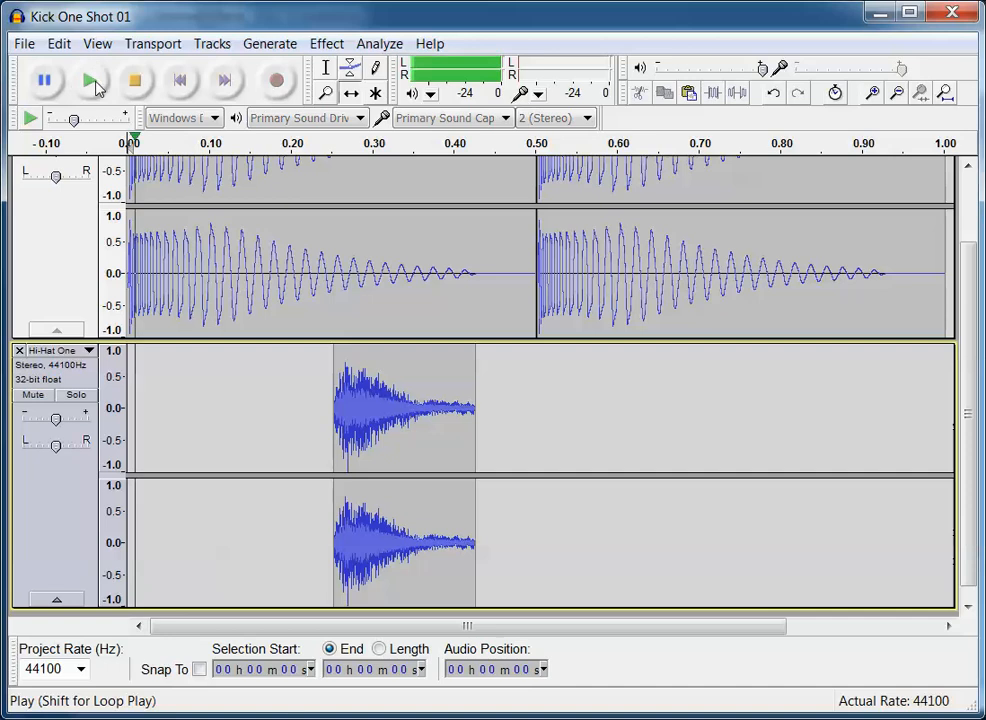
pyautogui.moveTo(136, 80)
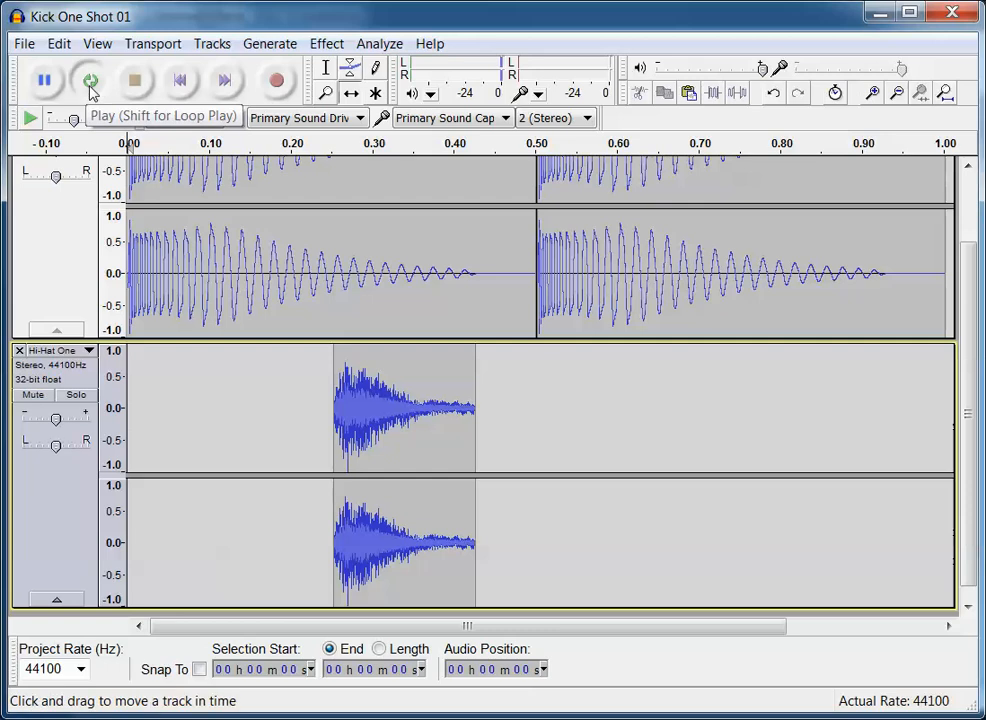
pyautogui.click(88, 80)
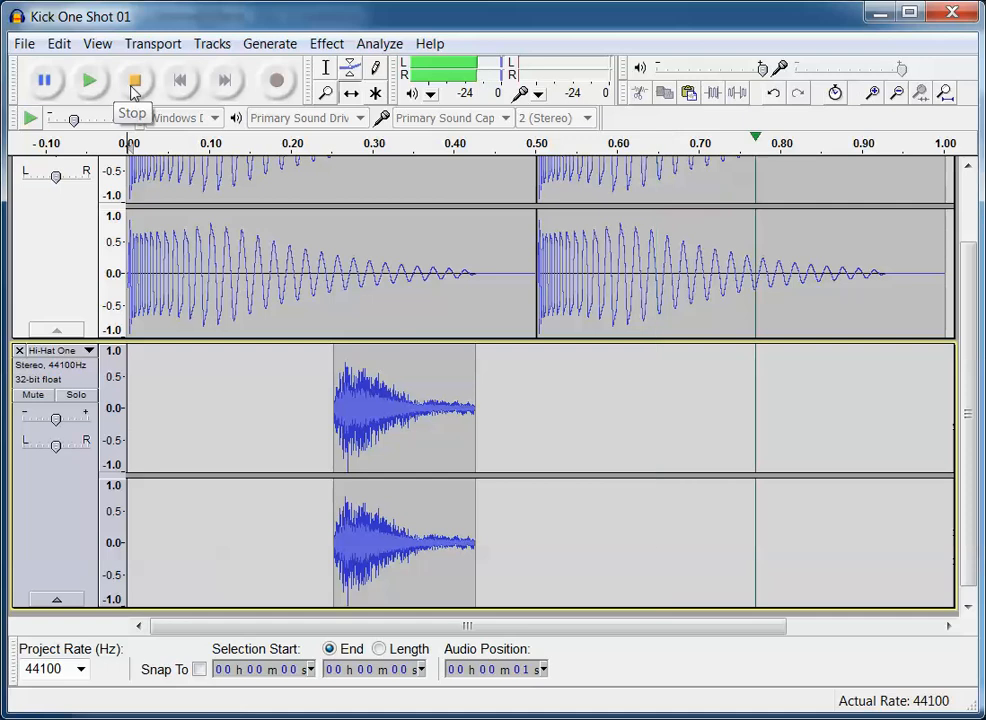
pyautogui.click(134, 80)
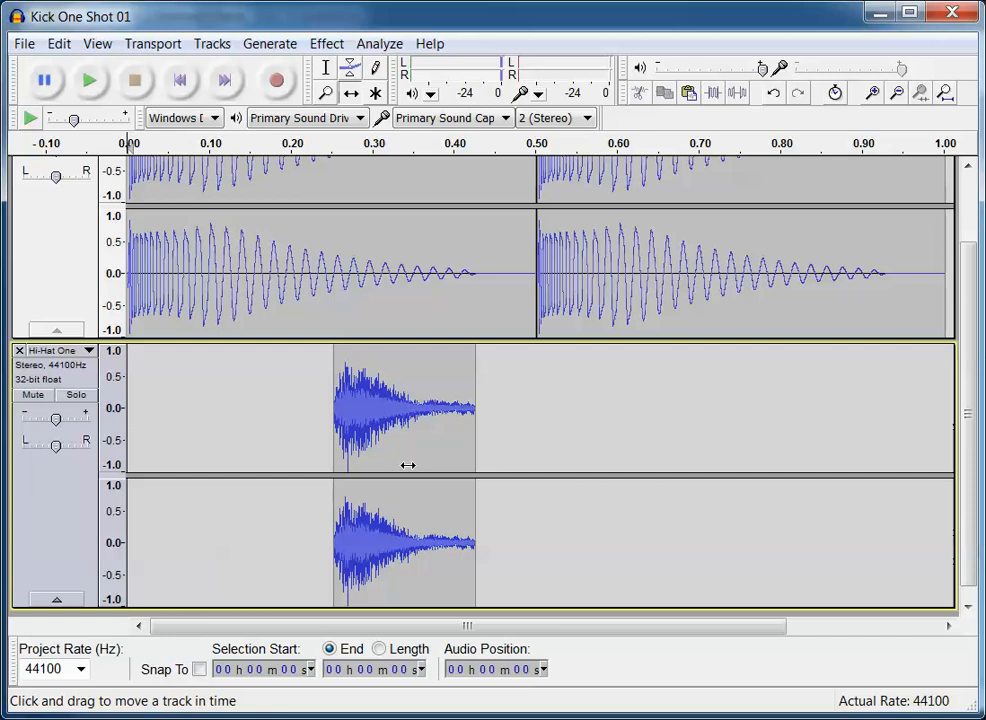
pyautogui.moveTo(340, 380)
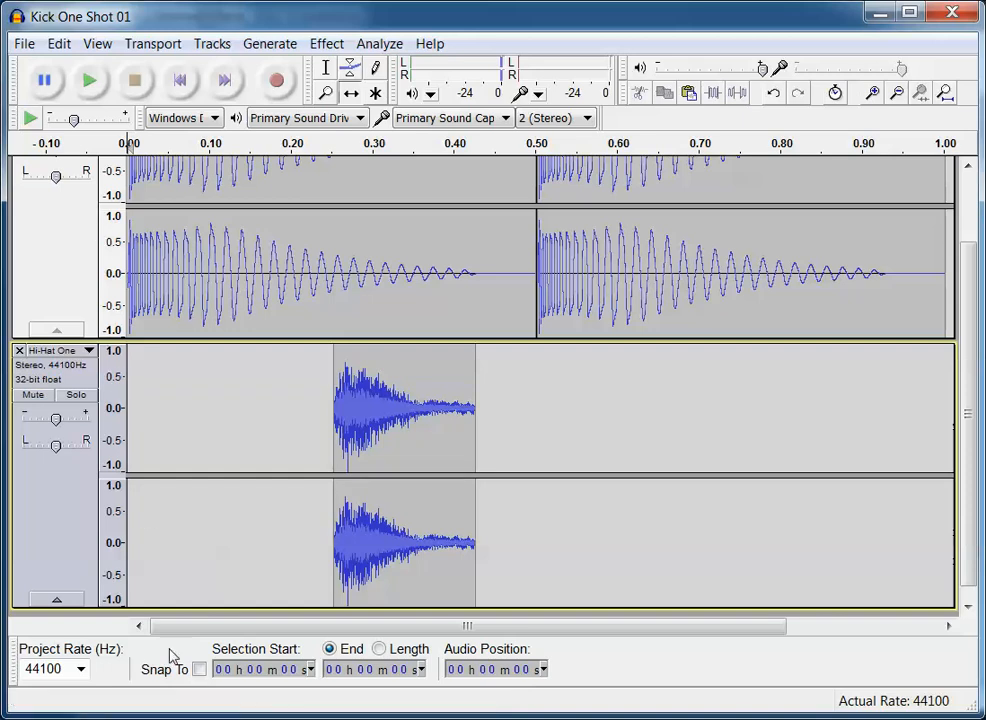
pyautogui.moveTo(162, 504)
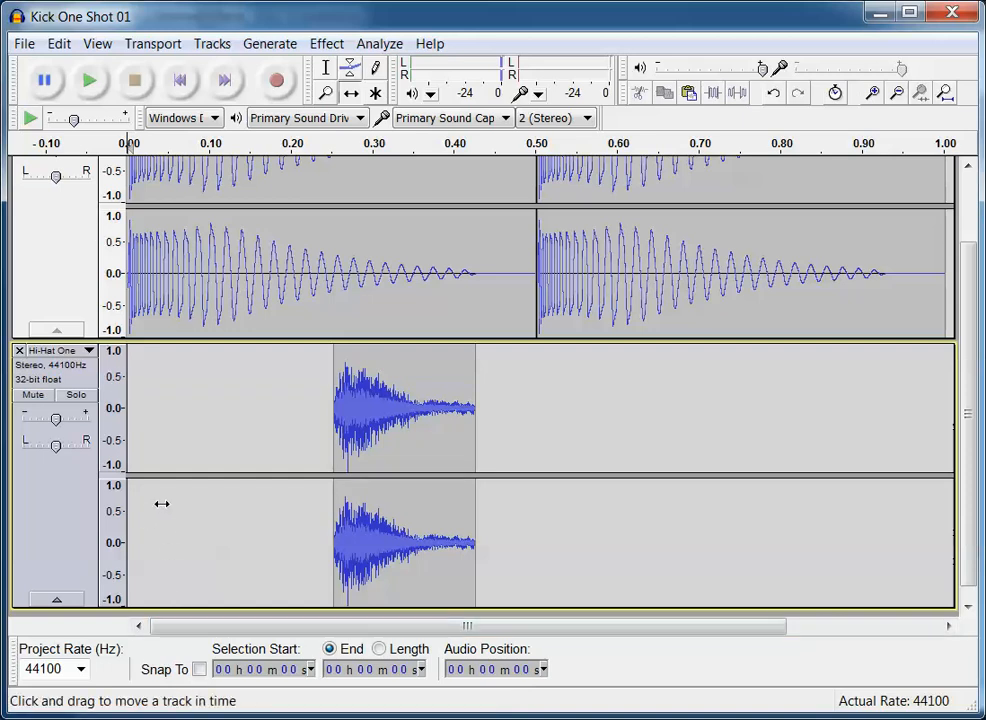
pyautogui.moveTo(156, 340)
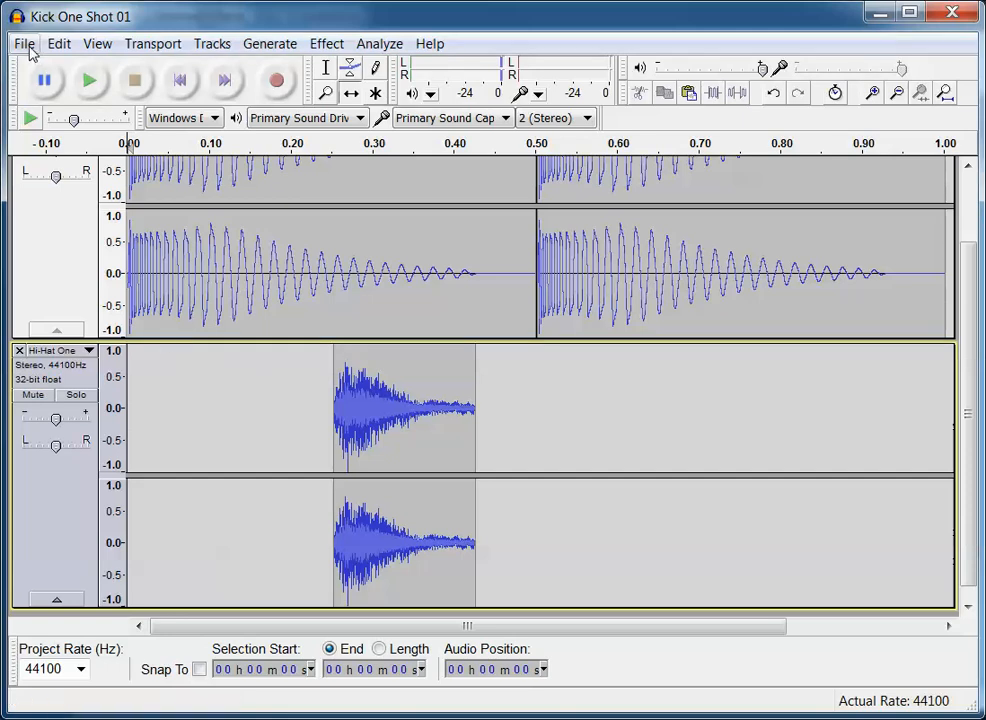
# - Start File > Export, bringing up the Export File dialog proposing Kick One Shot 01 as MP3
pyautogui.click(24, 44)
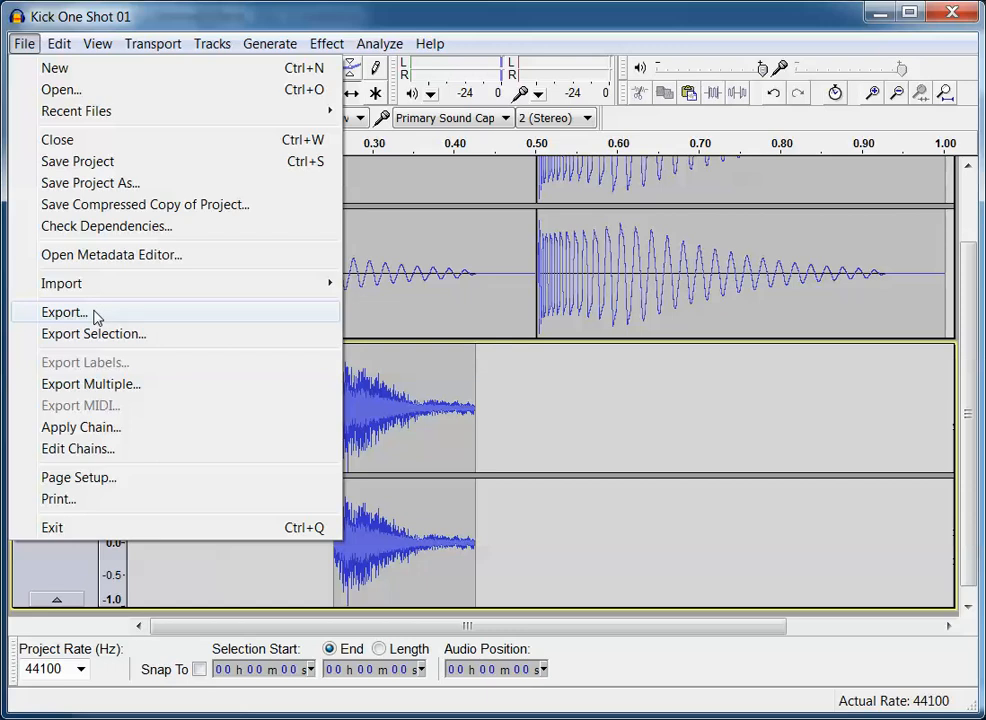
pyautogui.click(64, 312)
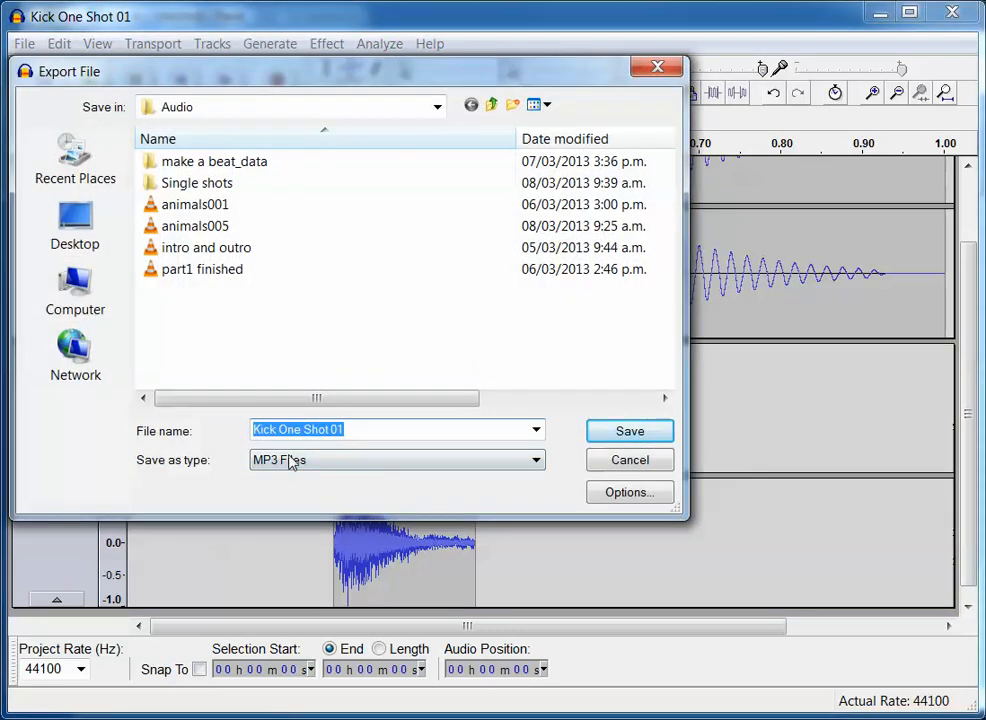
pyautogui.moveTo(536, 490)
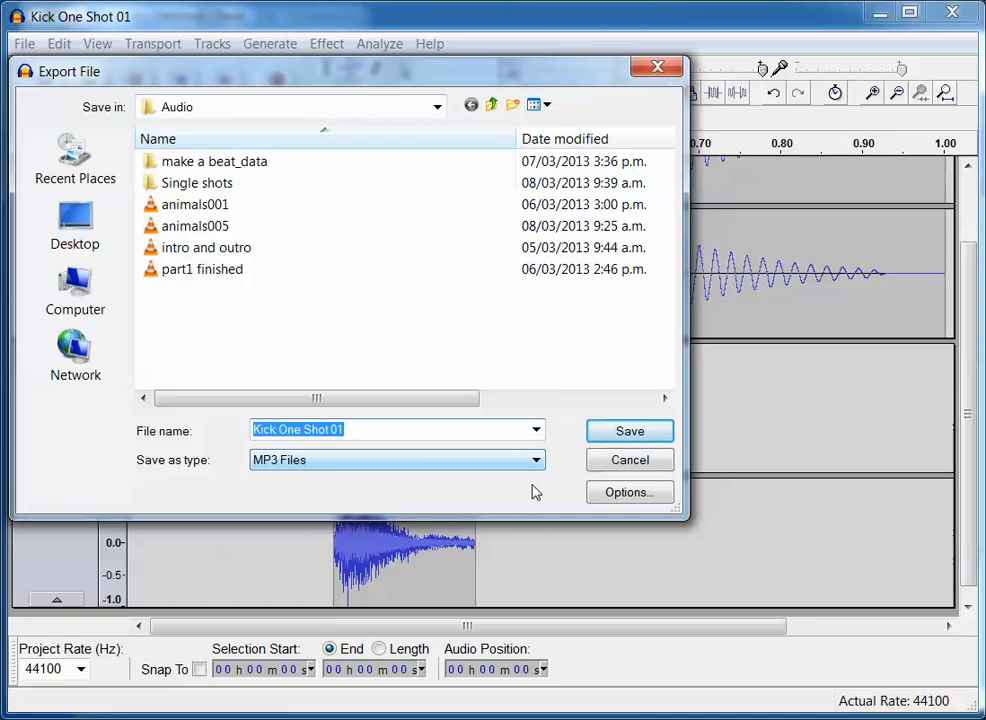